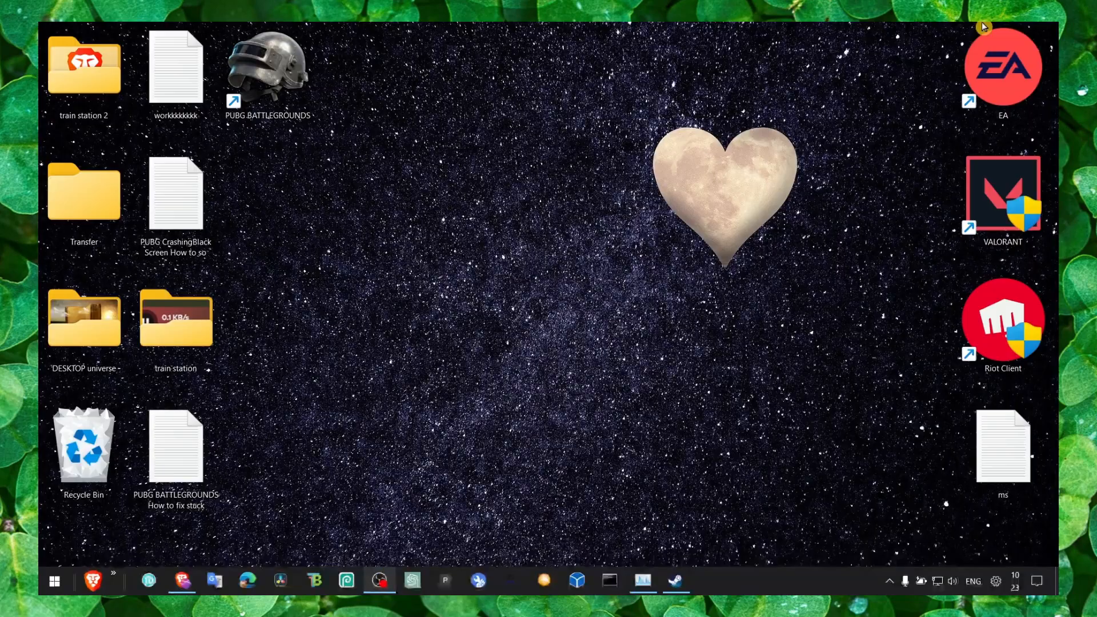
pyautogui.moveTo(573, 402)
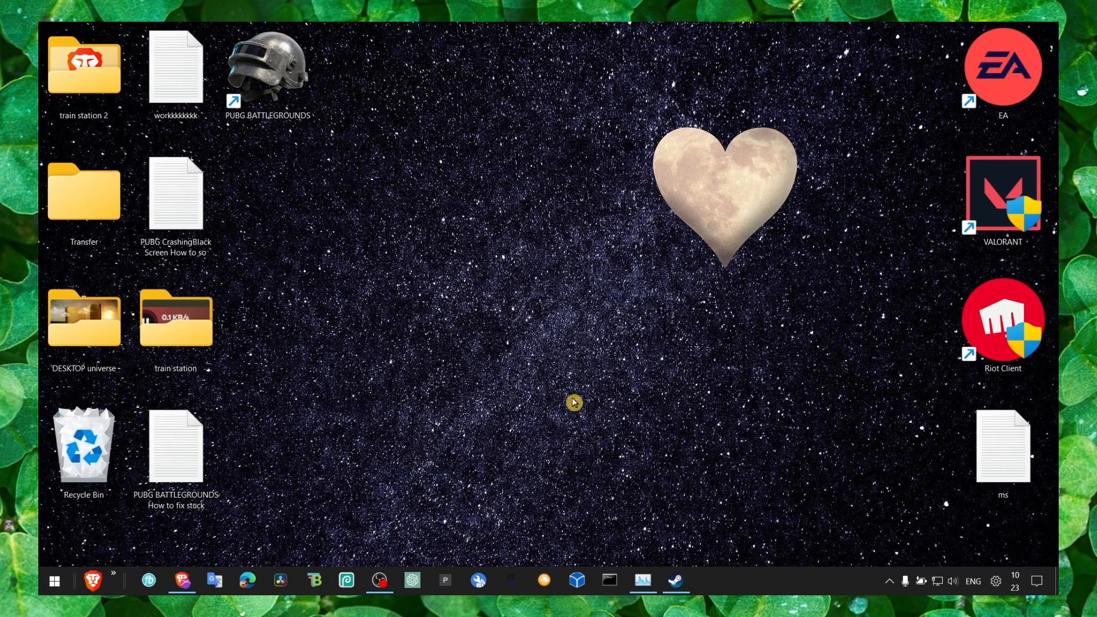
pyautogui.moveTo(772, 476)
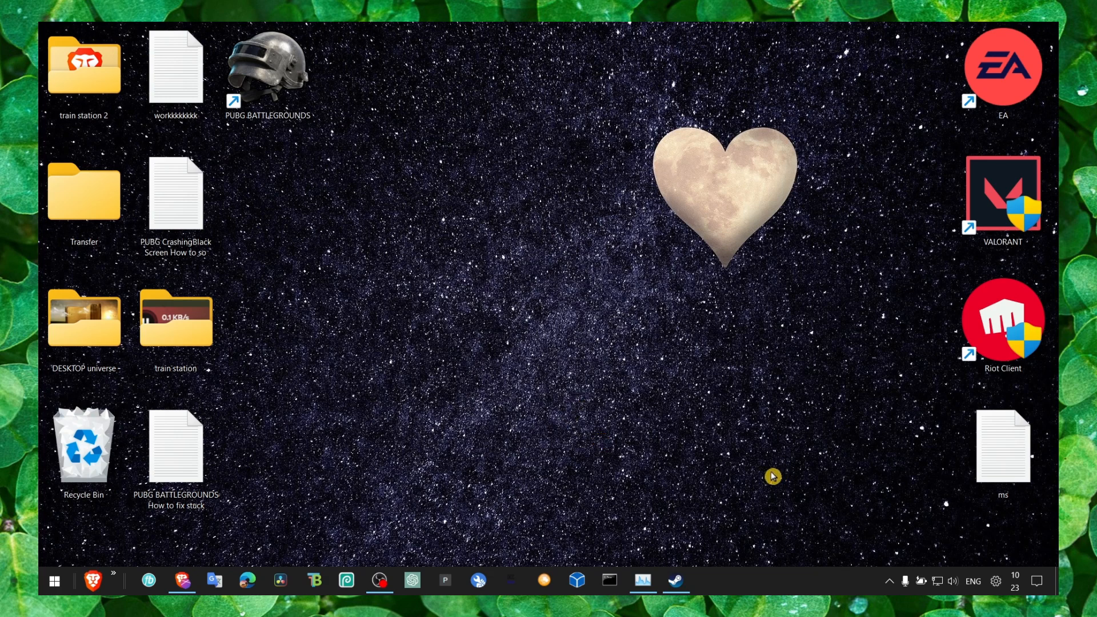
# Open the PUBG tutorial notes, then launch %localappdata% from the Run dialog.
pyautogui.doubleClick(175, 445)
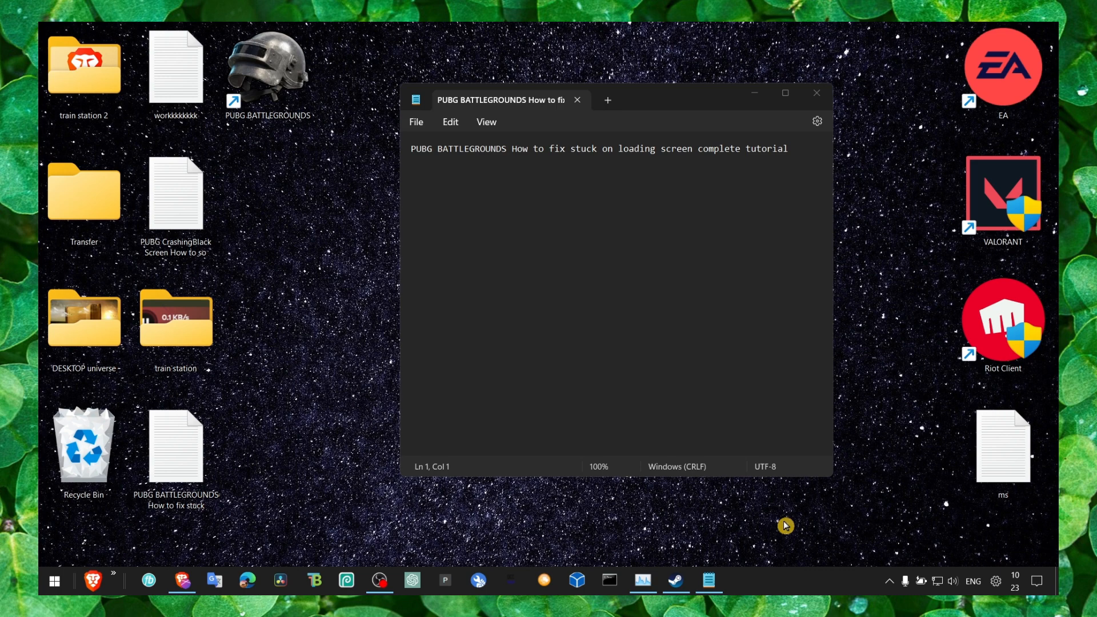
pyautogui.moveTo(595, 506)
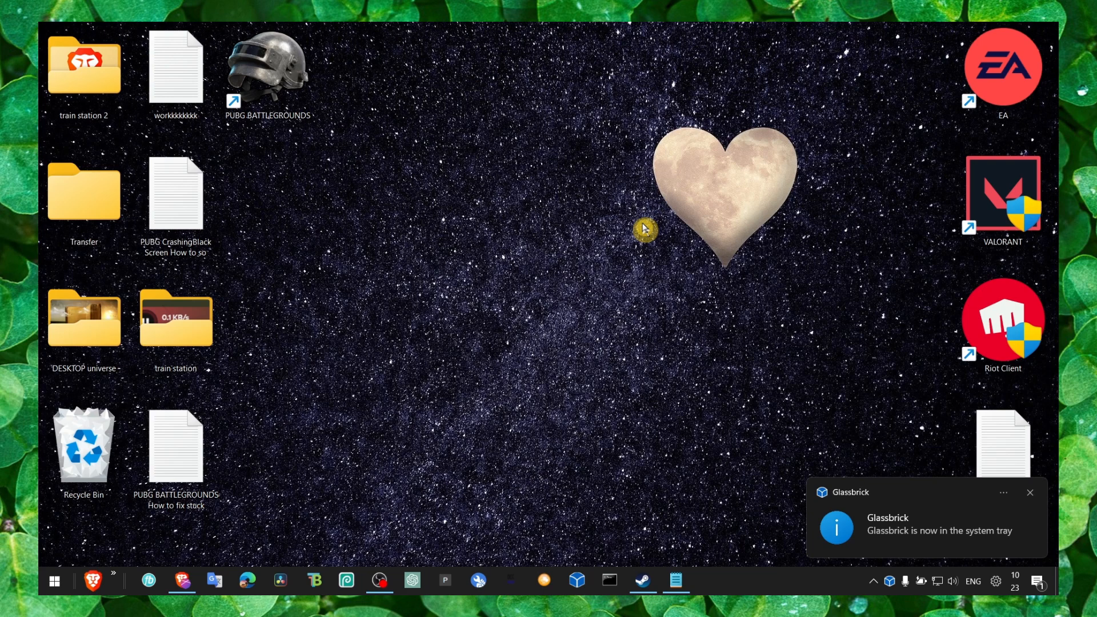
pyautogui.click(1029, 492)
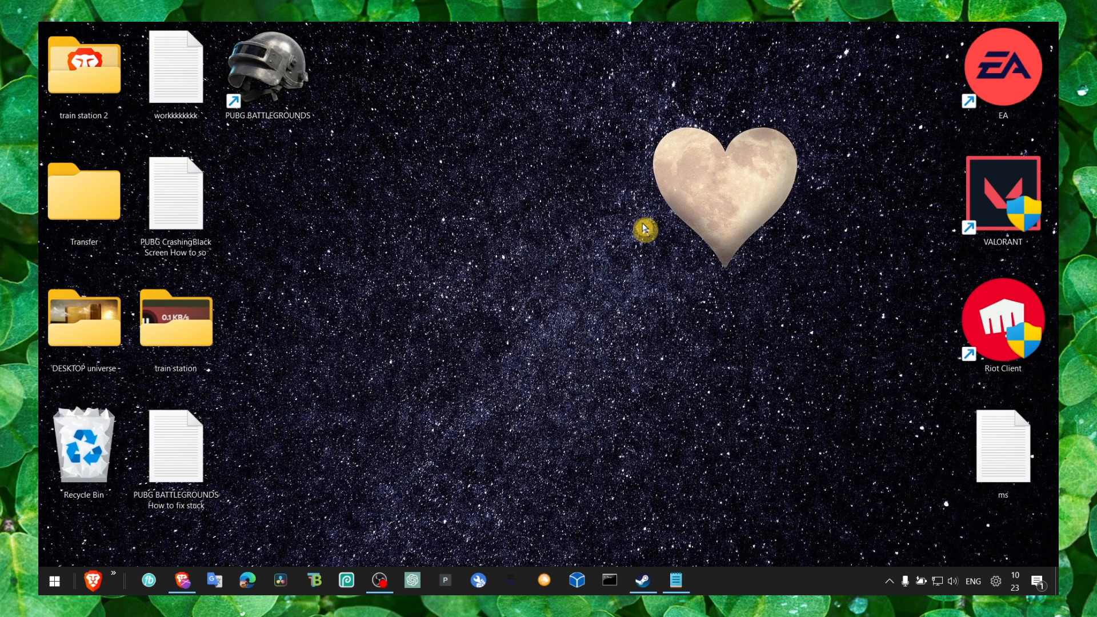
pyautogui.moveTo(406, 187)
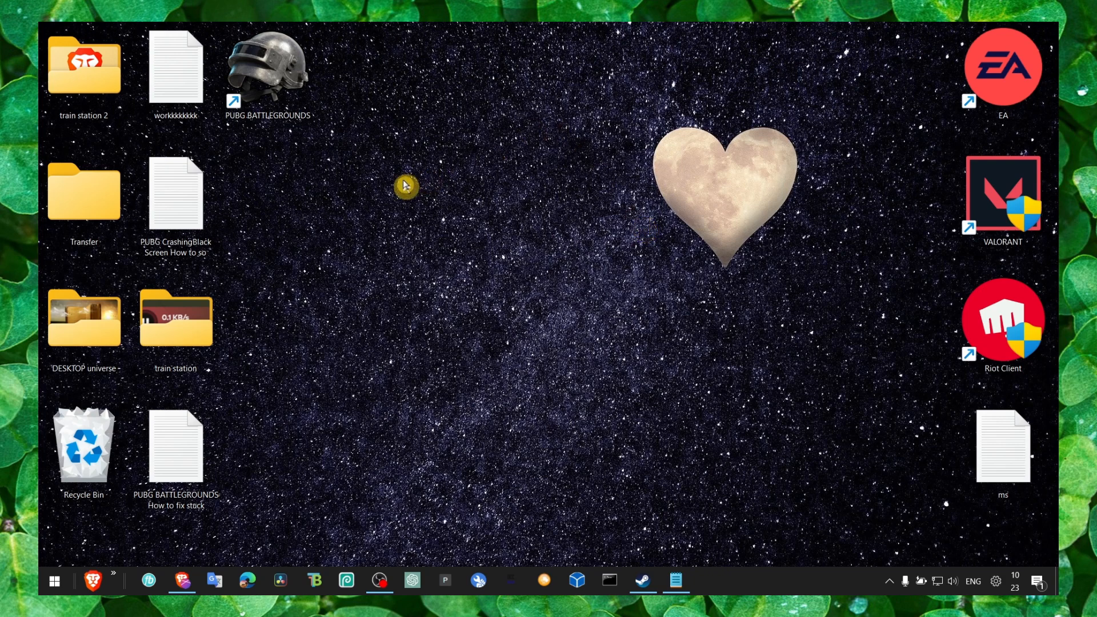
pyautogui.moveTo(433, 292)
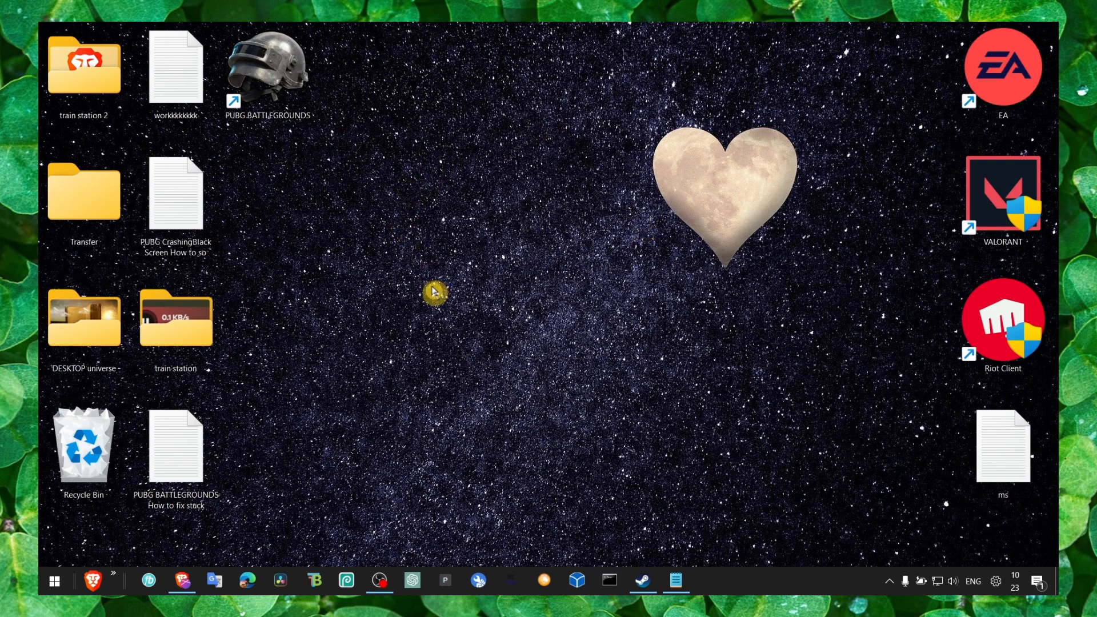
pyautogui.moveTo(474, 376)
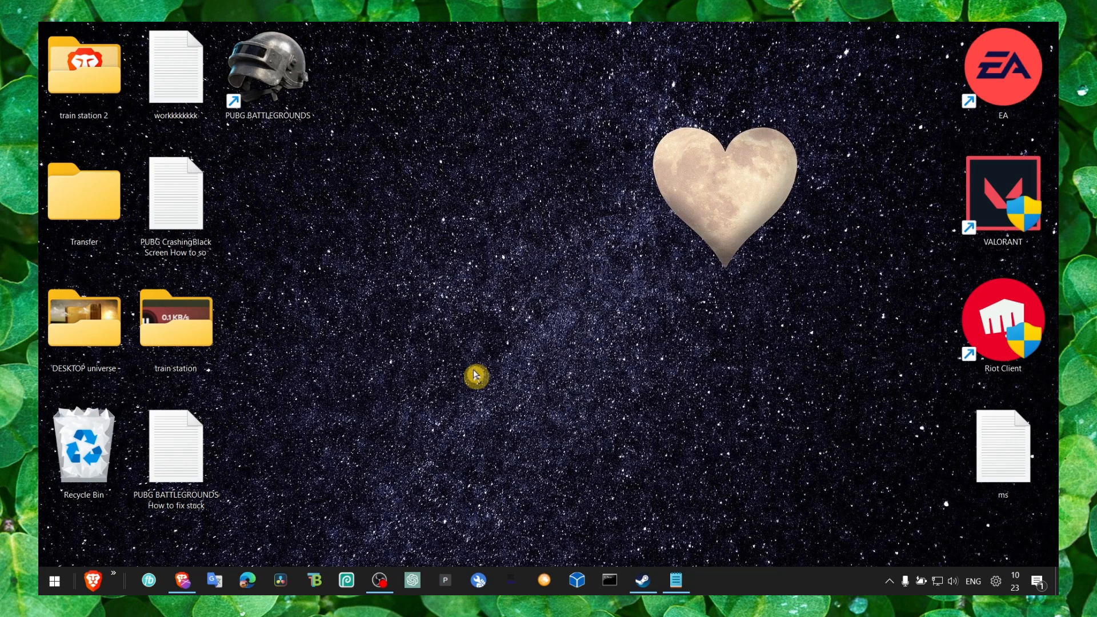
pyautogui.click(53, 580)
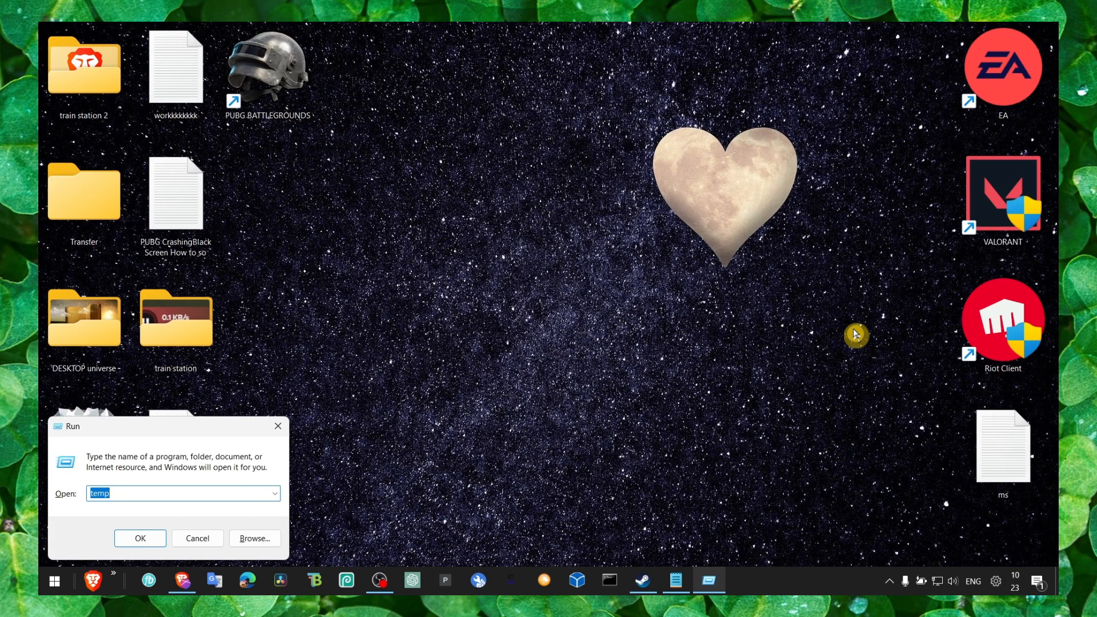
pyautogui.write('%')
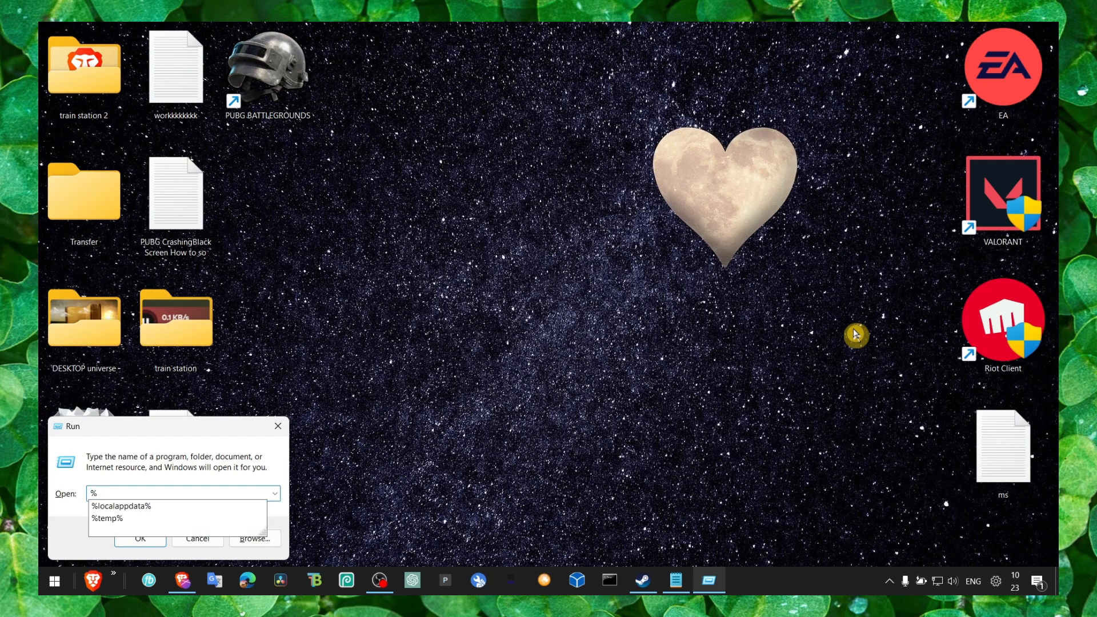
pyautogui.moveTo(578, 384)
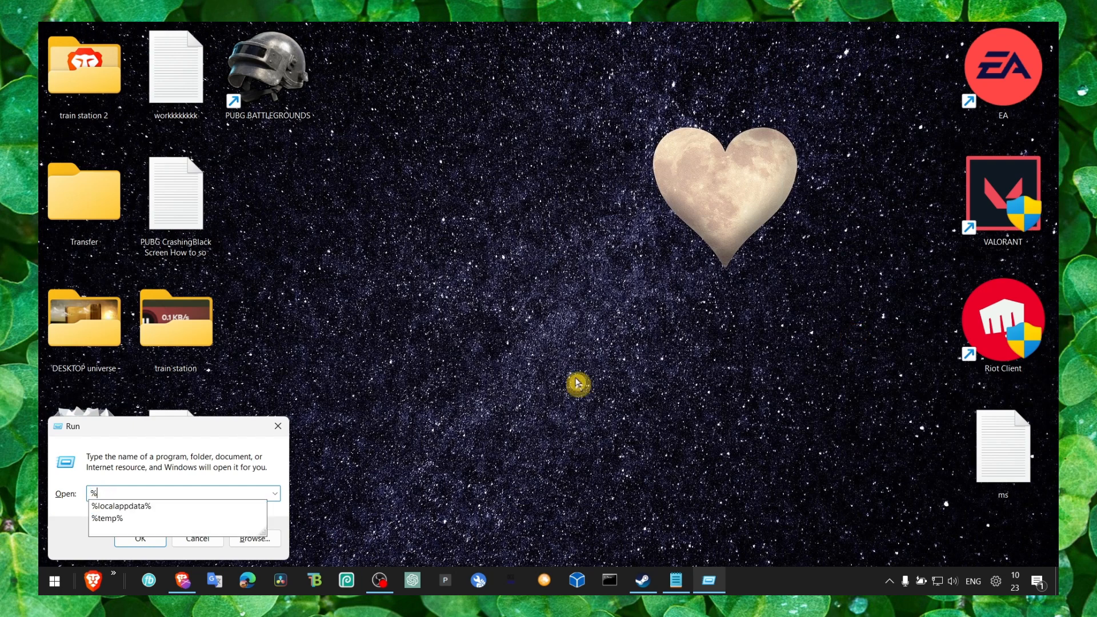
pyautogui.click(120, 505)
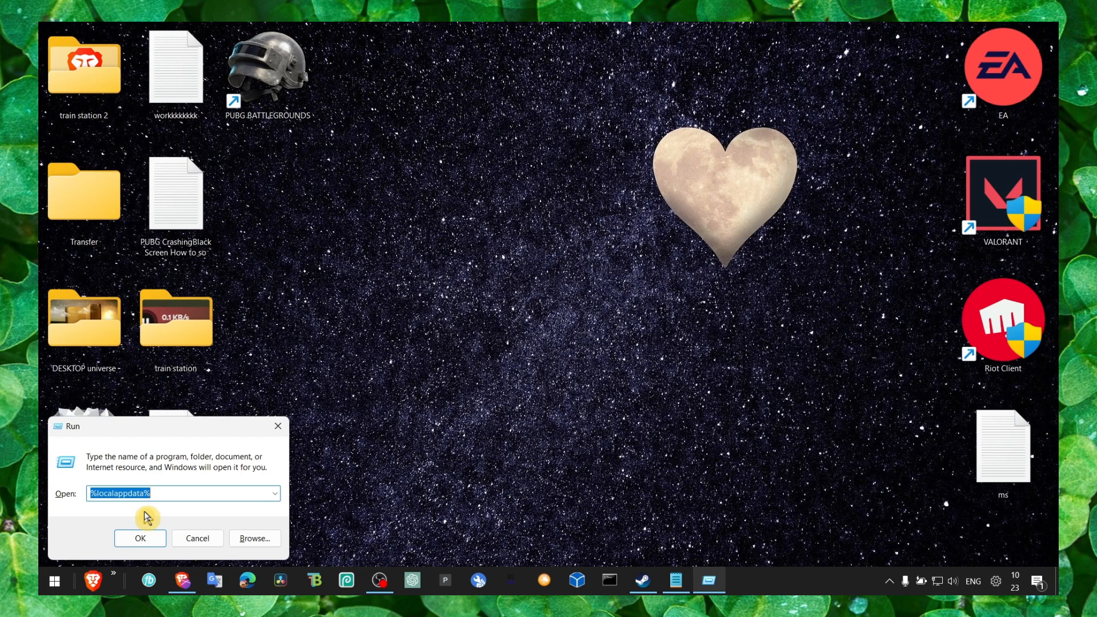
pyautogui.click(140, 539)
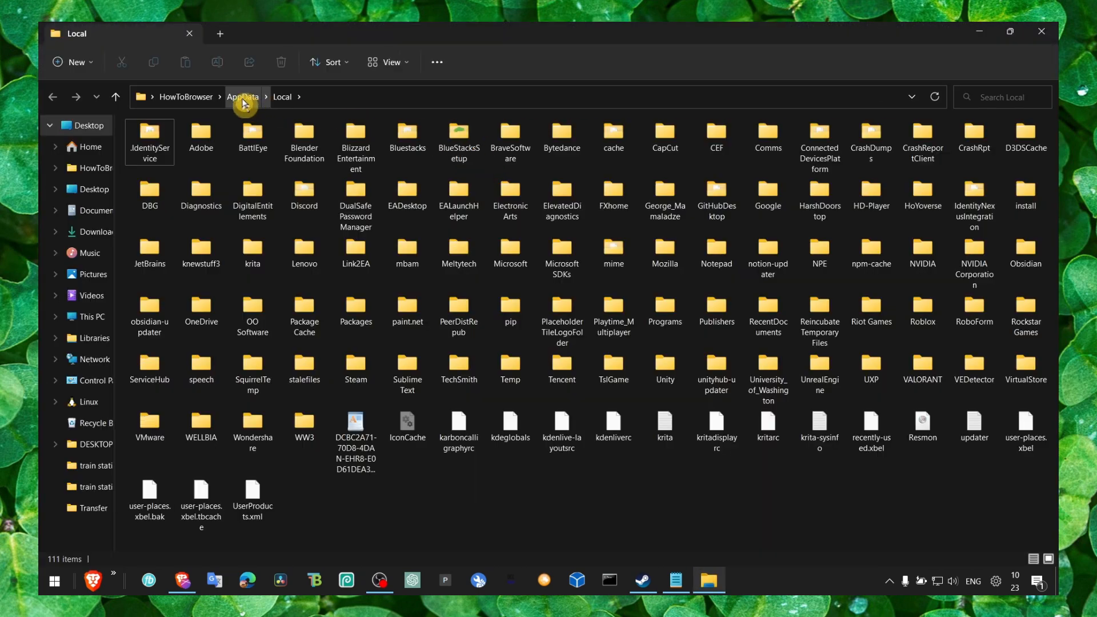
# Navigate from AppData Local into TslGame > Saved > Config > WindowsNoEditor.
pyautogui.click(242, 97)
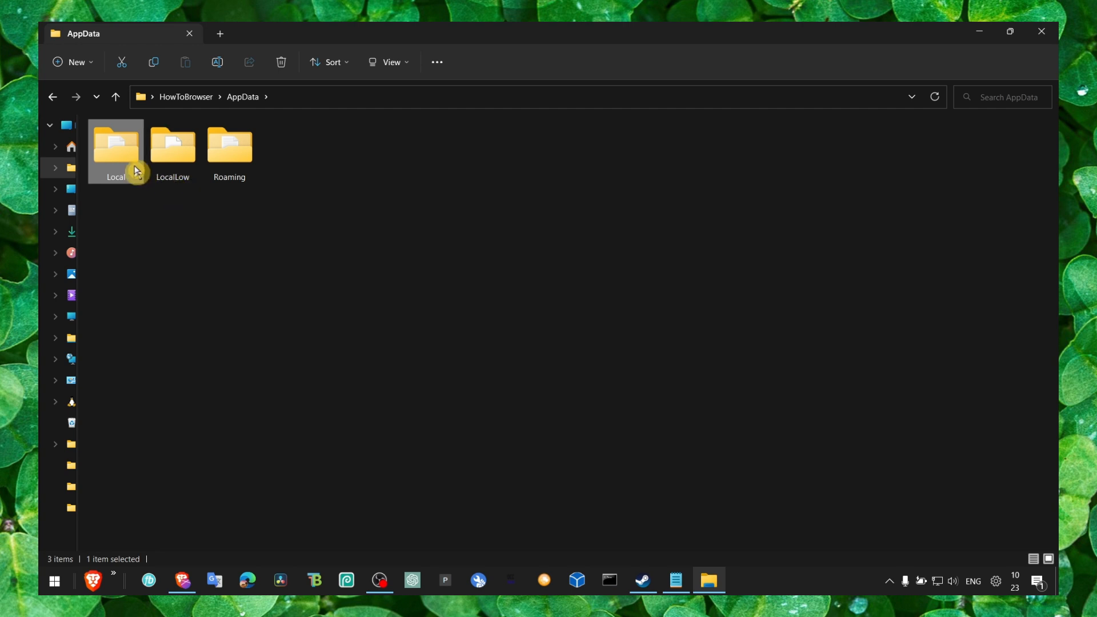
pyautogui.doubleClick(115, 147)
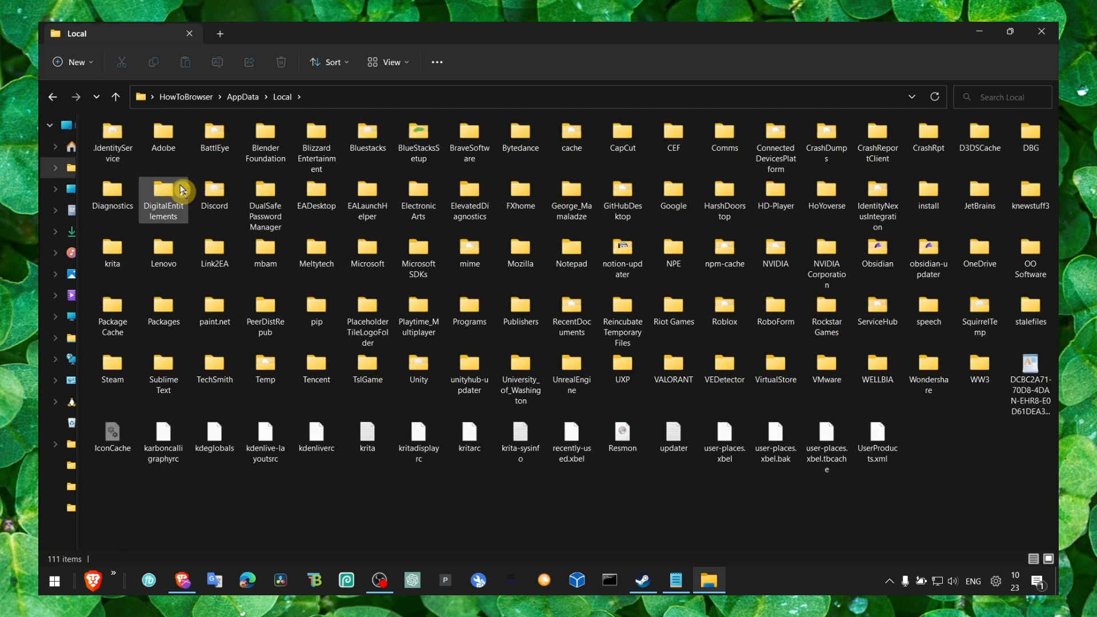
pyautogui.moveTo(383, 280)
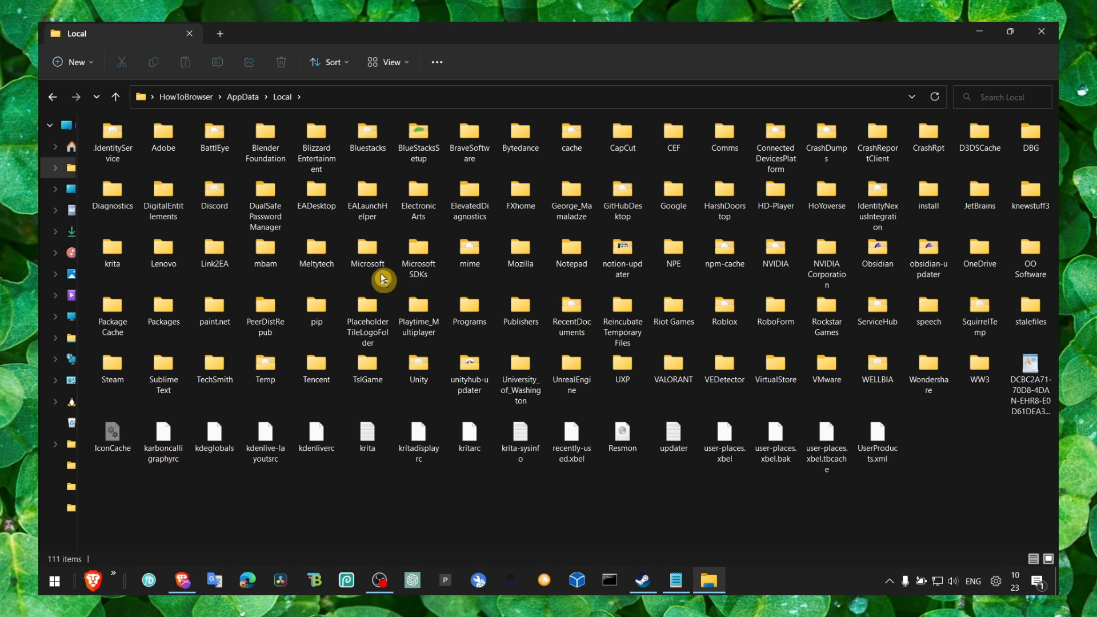
pyautogui.click(367, 367)
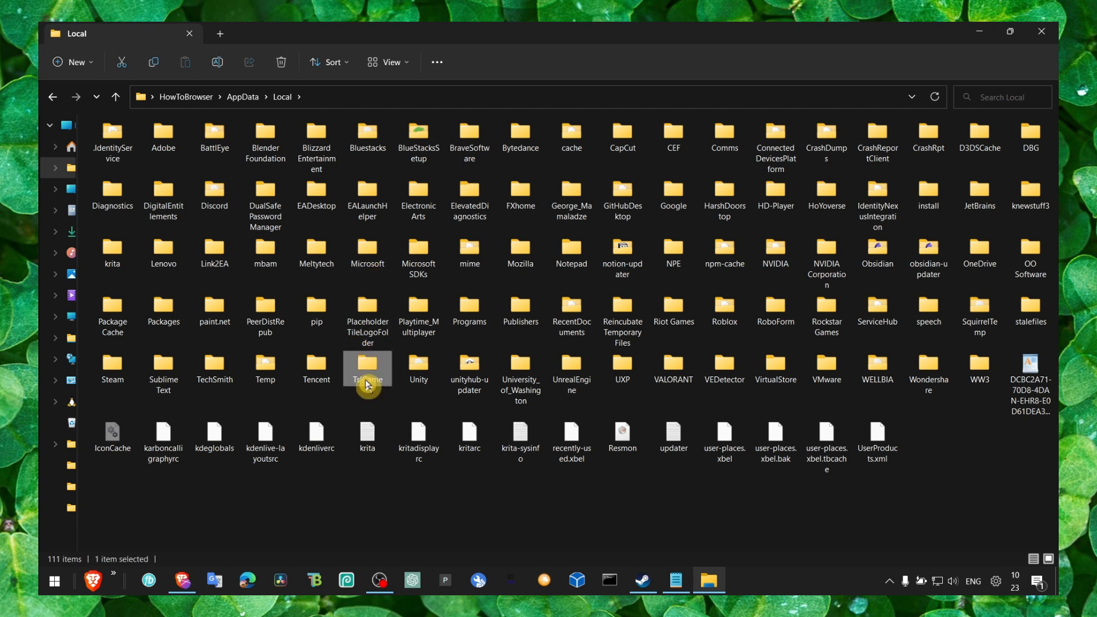
pyautogui.doubleClick(366, 364)
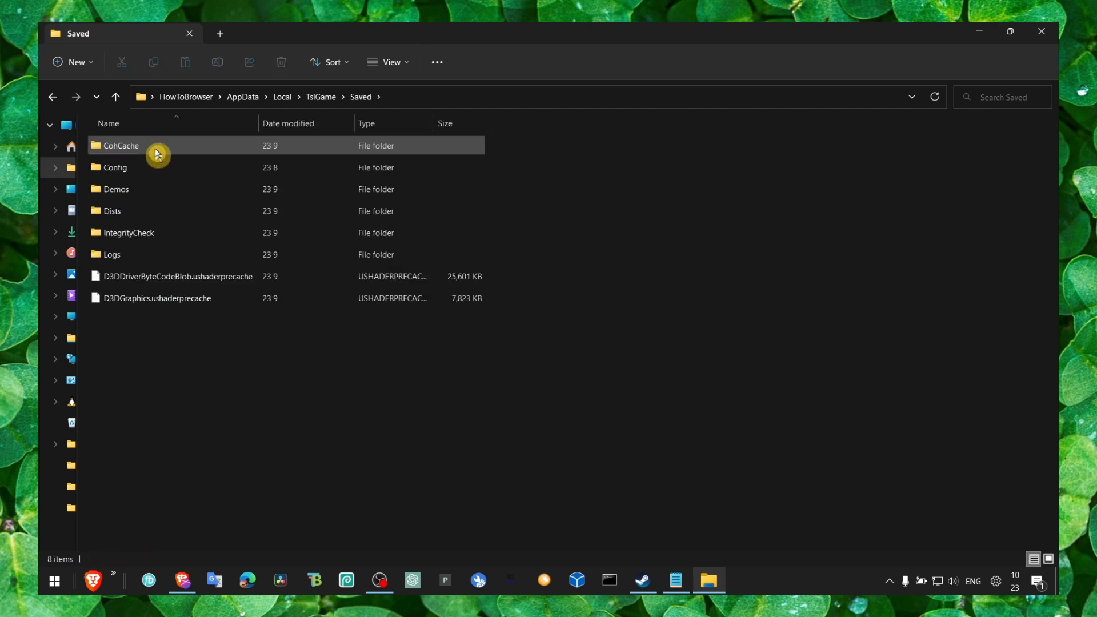
pyautogui.doubleClick(115, 168)
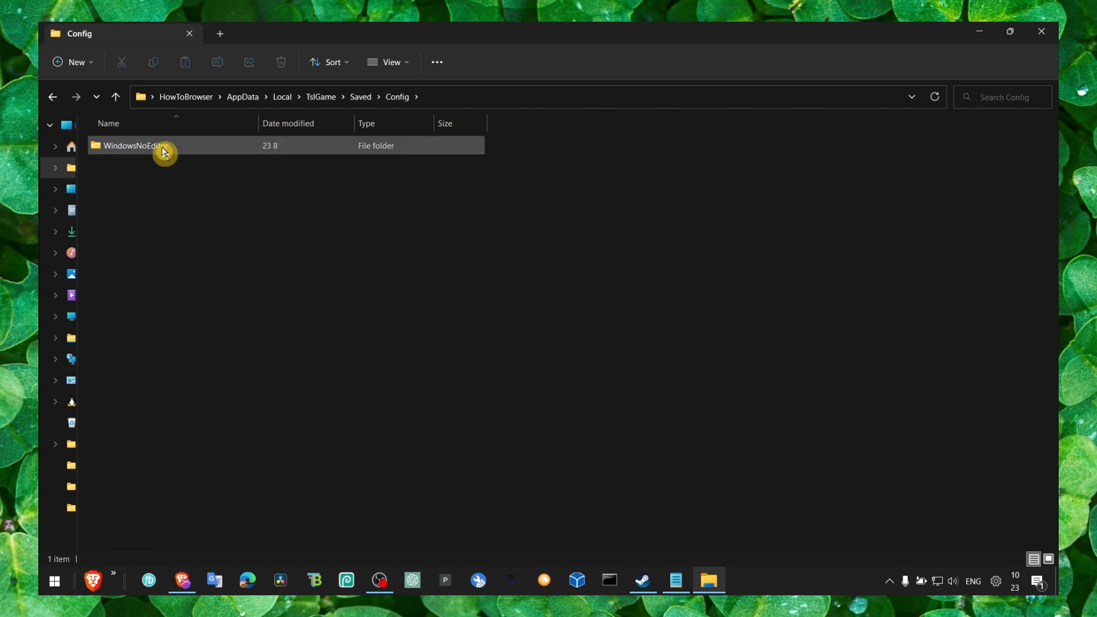
pyautogui.doubleClick(134, 145)
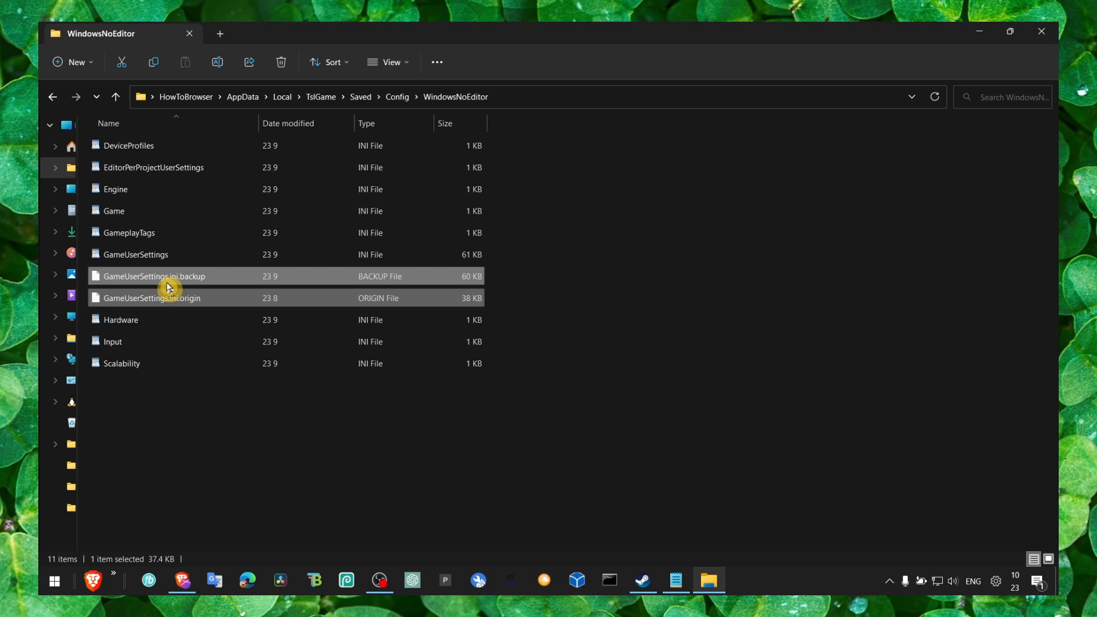
# Deselect the GameUserSettings backup and origin files and close the WindowsNoEditor window.
pyautogui.click(151, 297)
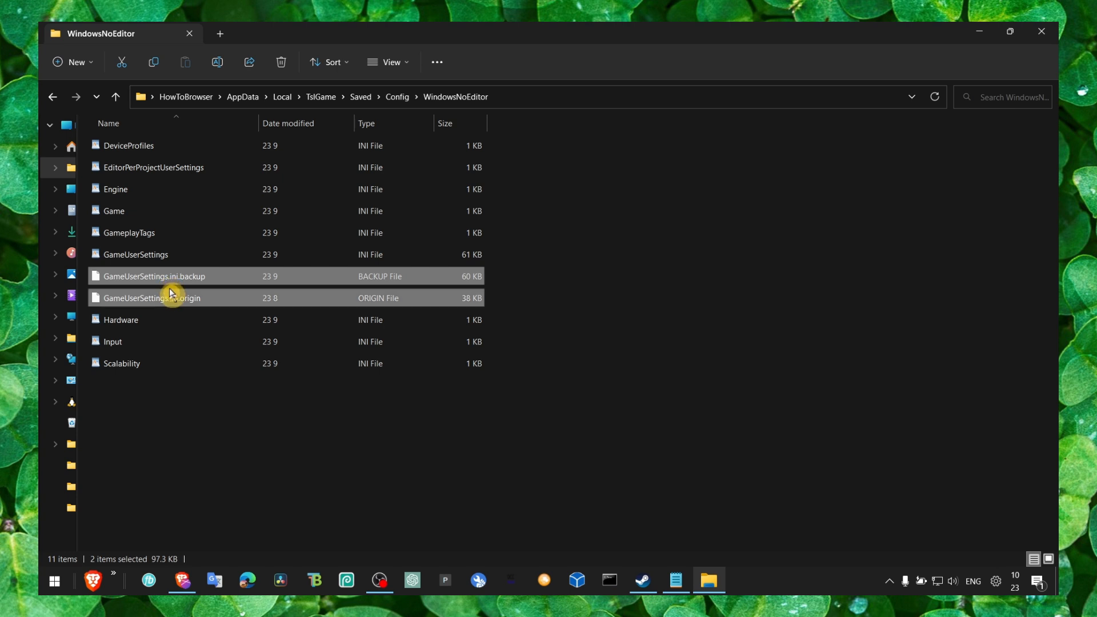
pyautogui.moveTo(166, 292)
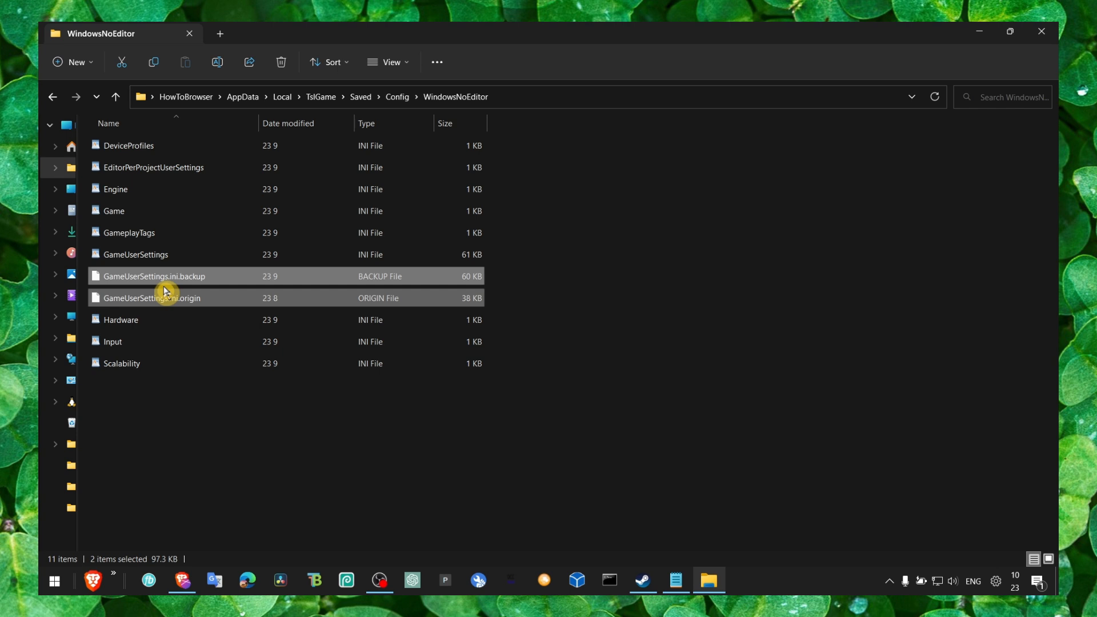
pyautogui.rightClick(154, 308)
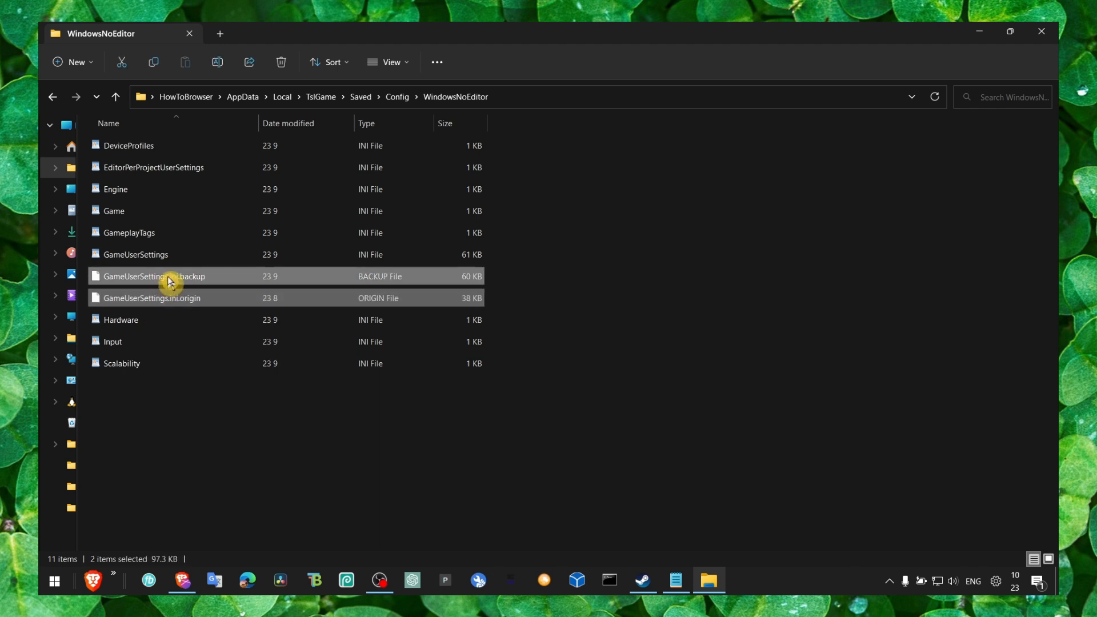
pyautogui.click(586, 381)
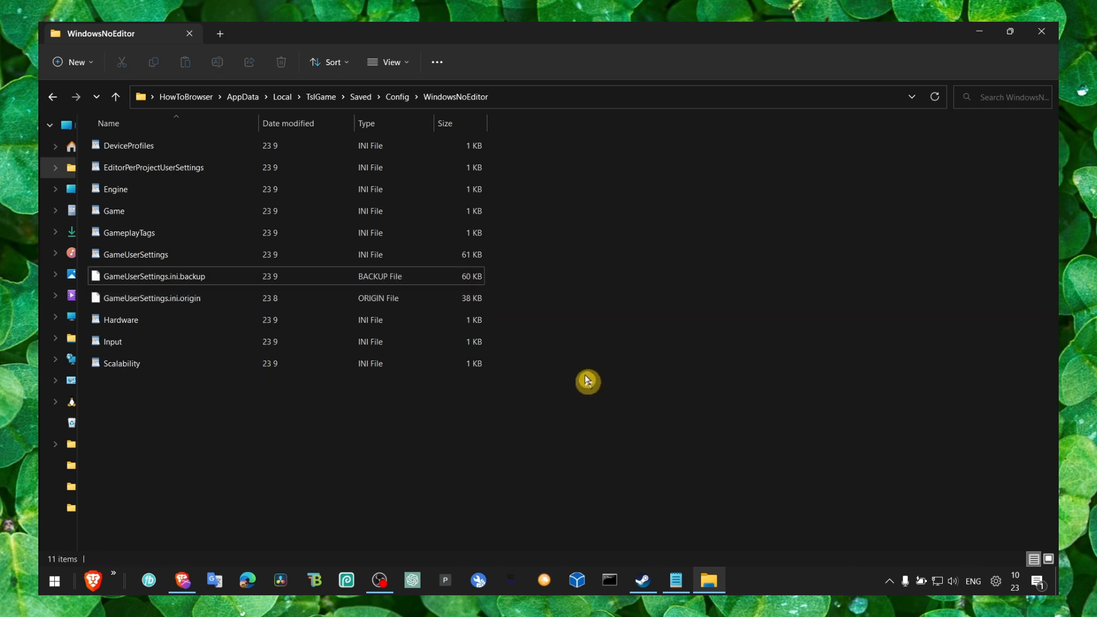
pyautogui.click(153, 276)
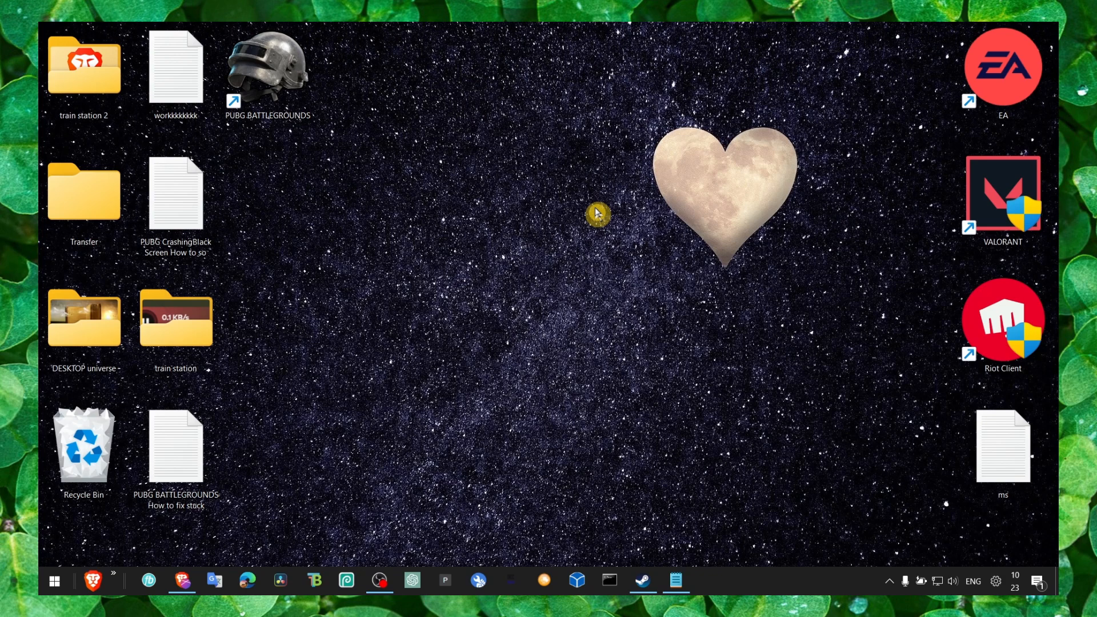
# Search from Start and open the Windows Update settings page.
pyautogui.write('windows PowerShell')
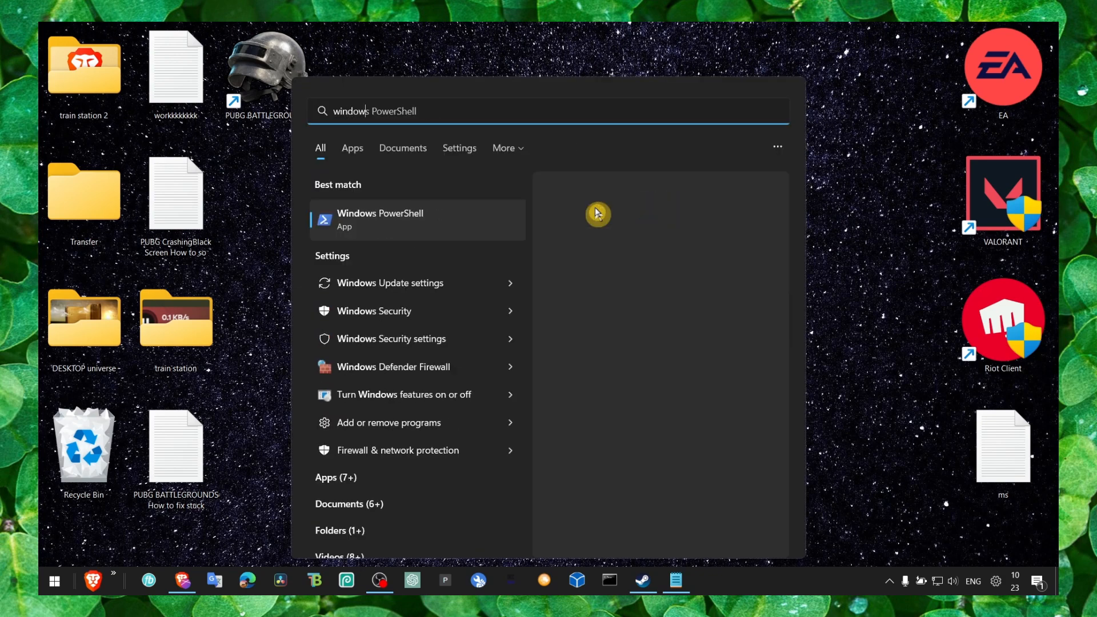
pyautogui.click(390, 282)
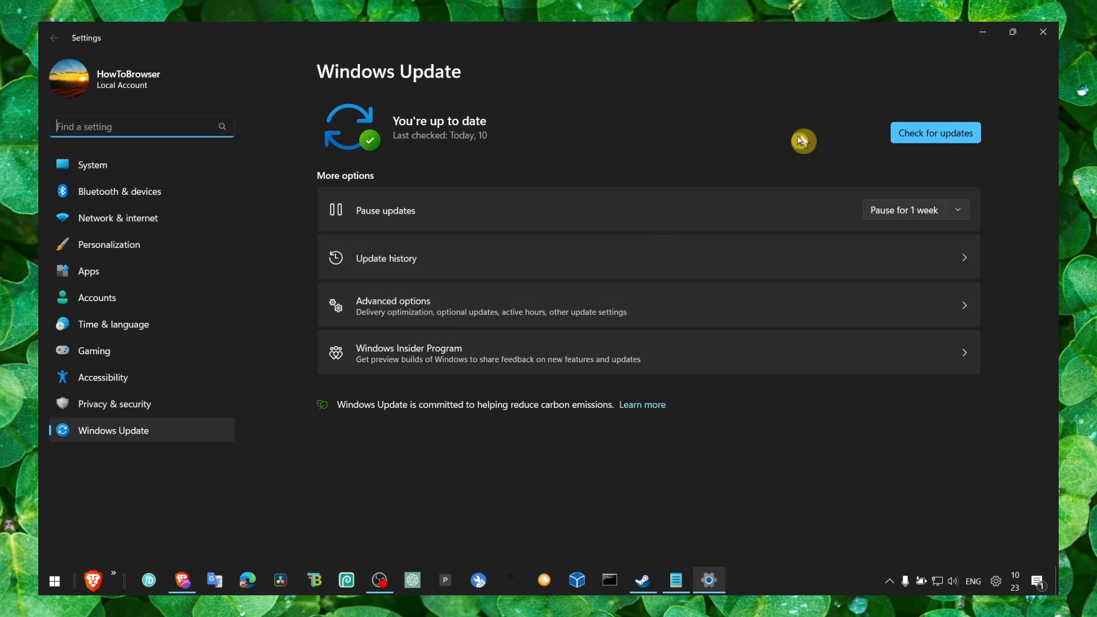
pyautogui.moveTo(514, 197)
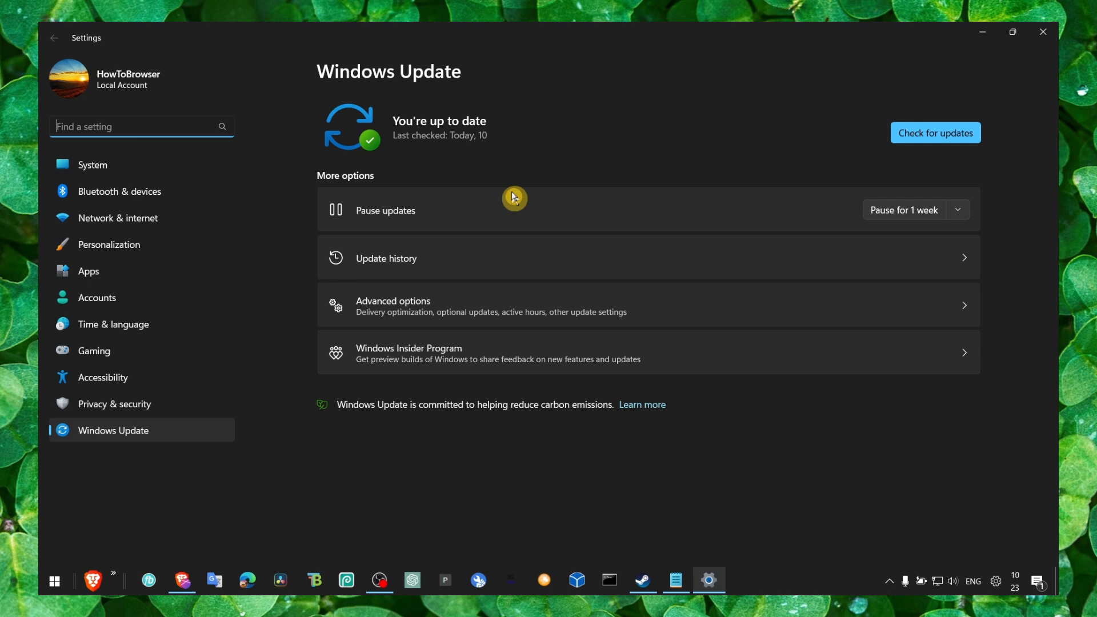
pyautogui.moveTo(429, 288)
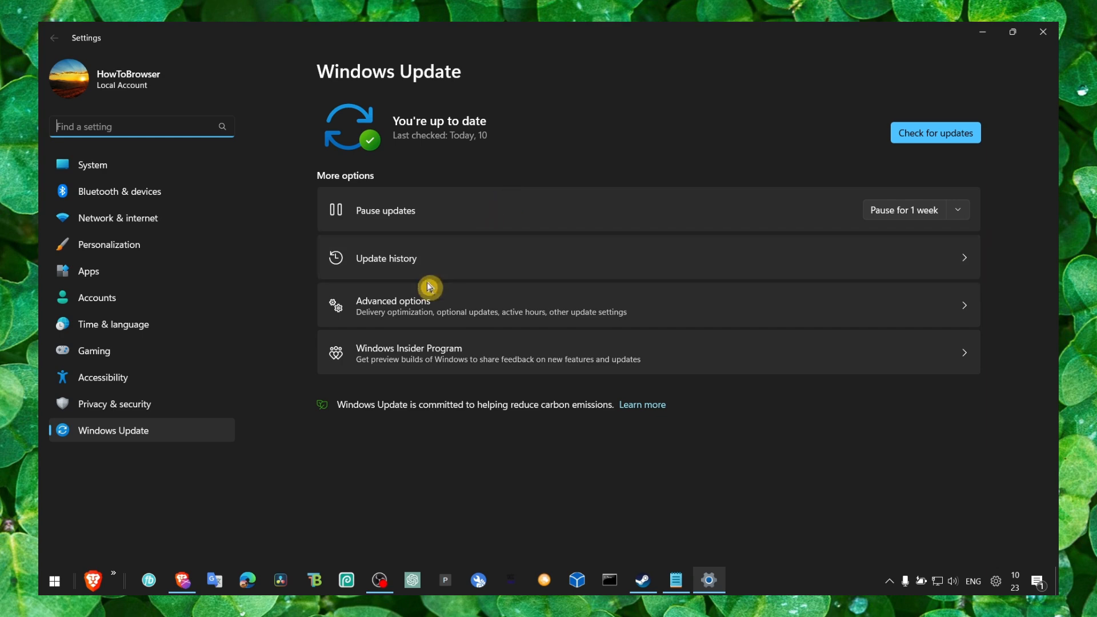
# Under Advanced options > Optional updates, tick the Lenovo - System - 2.0.5.13 driver.
pyautogui.click(393, 305)
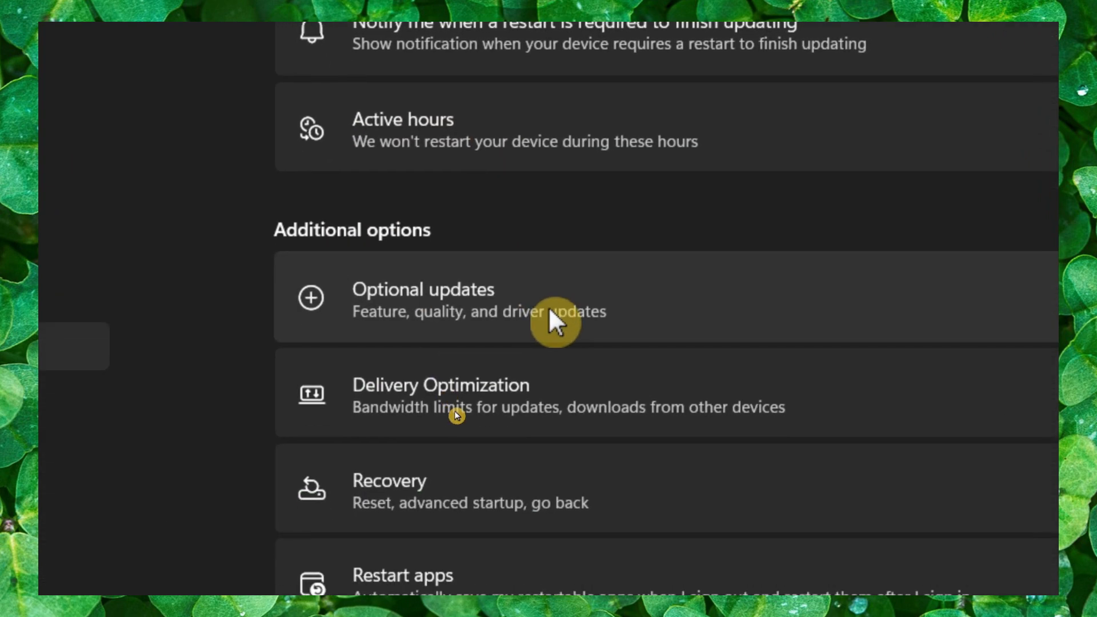
pyautogui.click(423, 300)
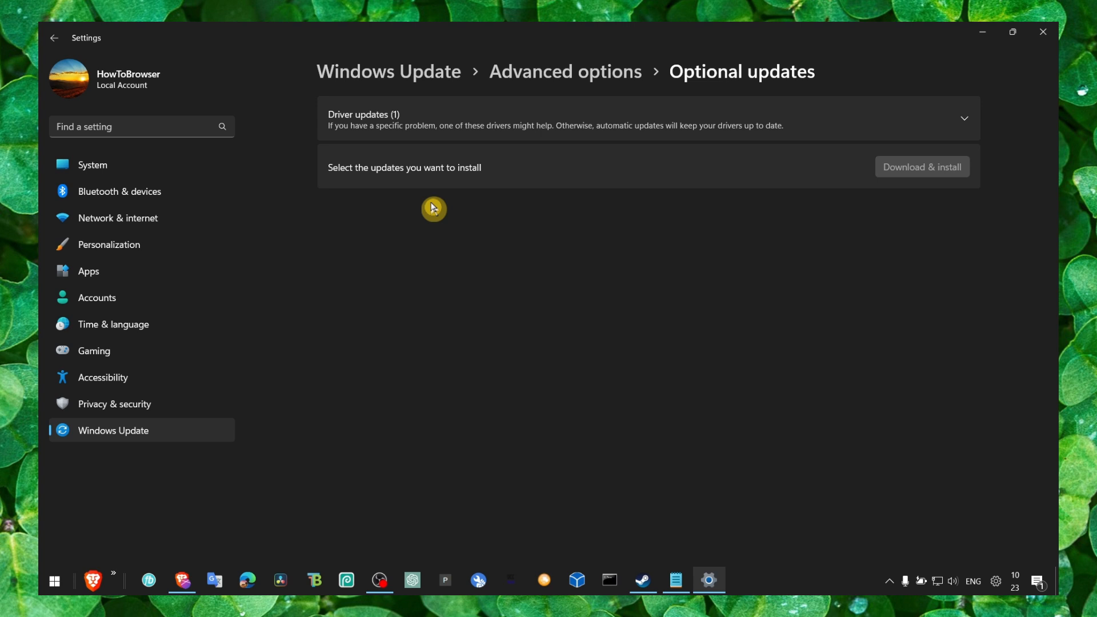
pyautogui.click(964, 118)
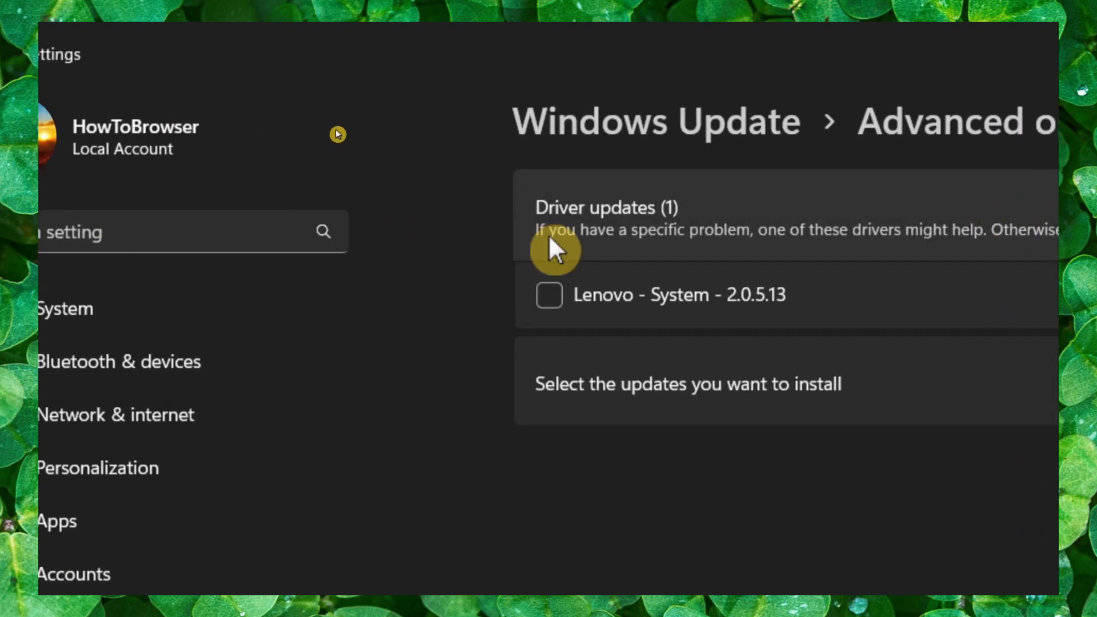
pyautogui.click(550, 295)
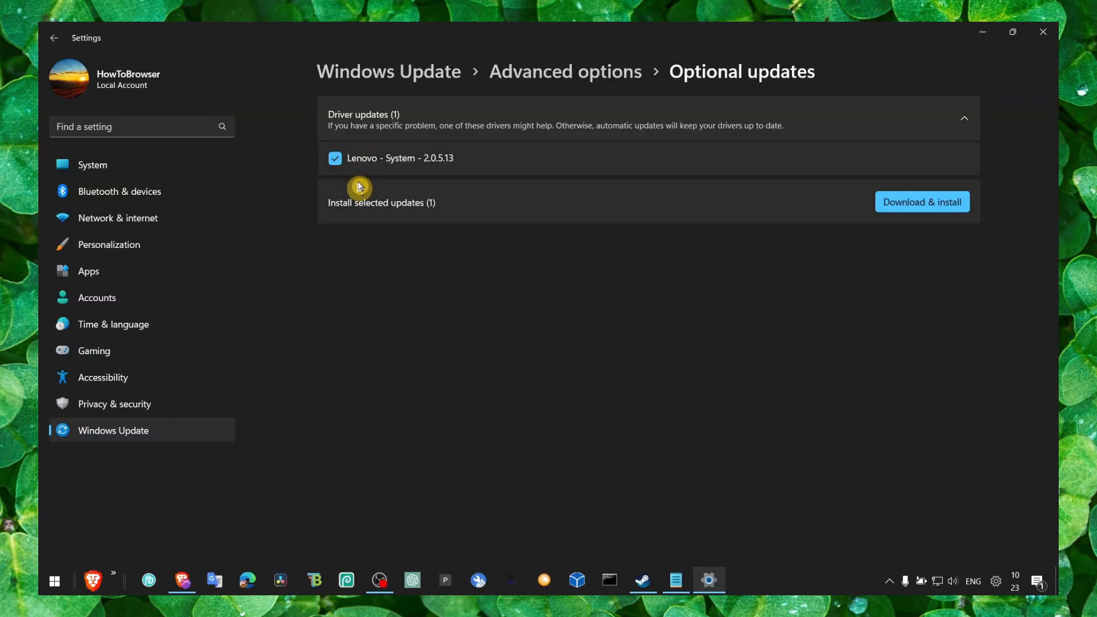
pyautogui.moveTo(523, 196)
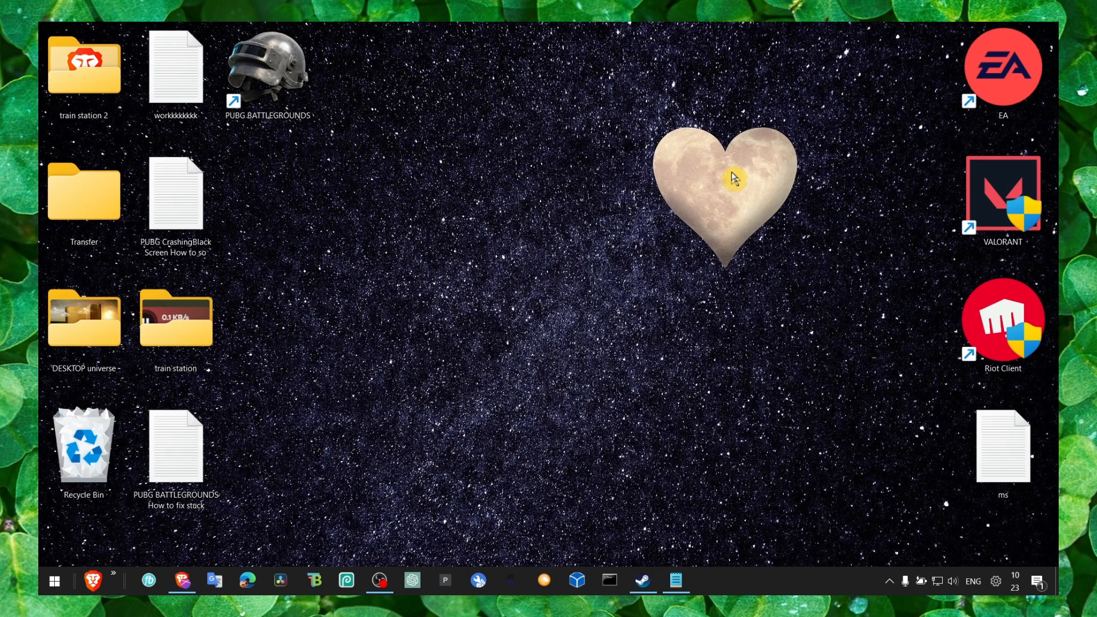
pyautogui.moveTo(751, 189)
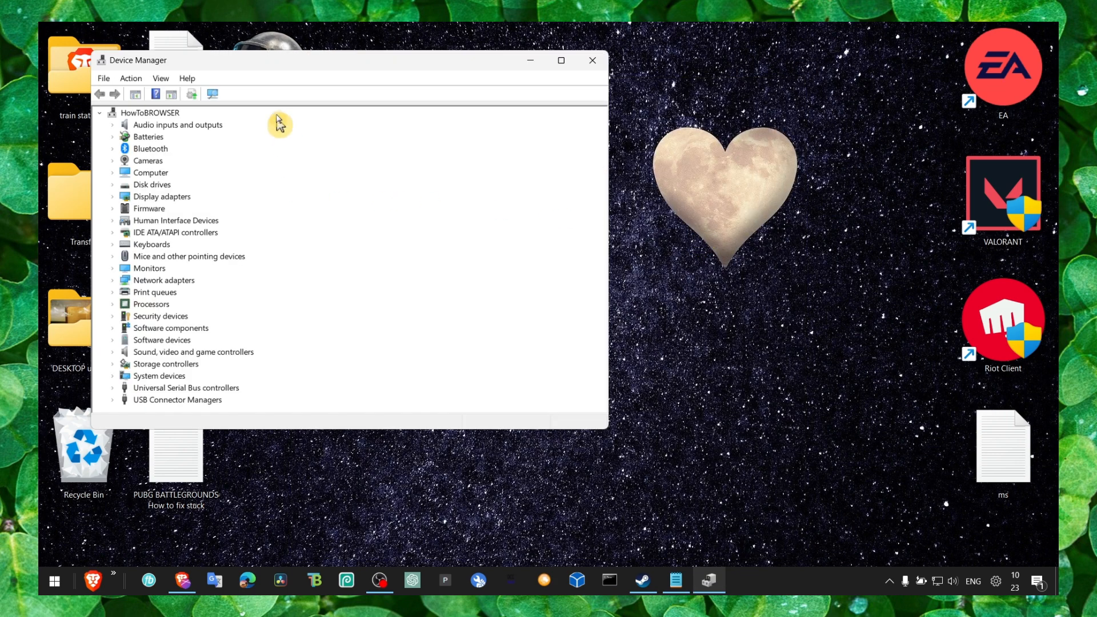
# Run Update driver on the NVIDIA GeForce RTX 3050 Laptop GPU under Display adapters.
pyautogui.click(114, 172)
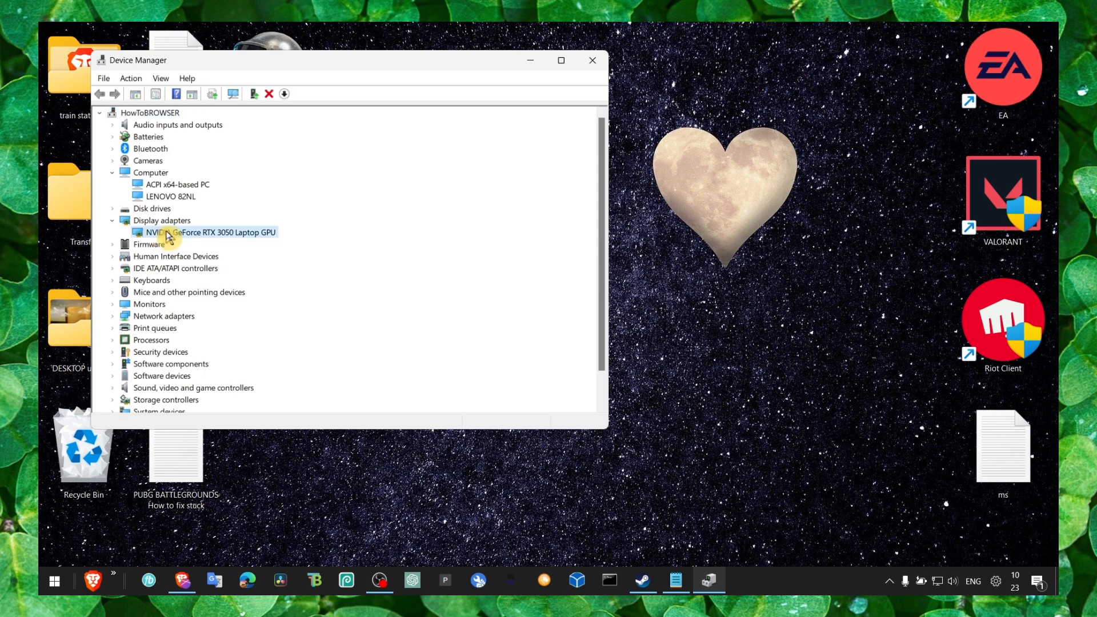
pyautogui.rightClick(209, 231)
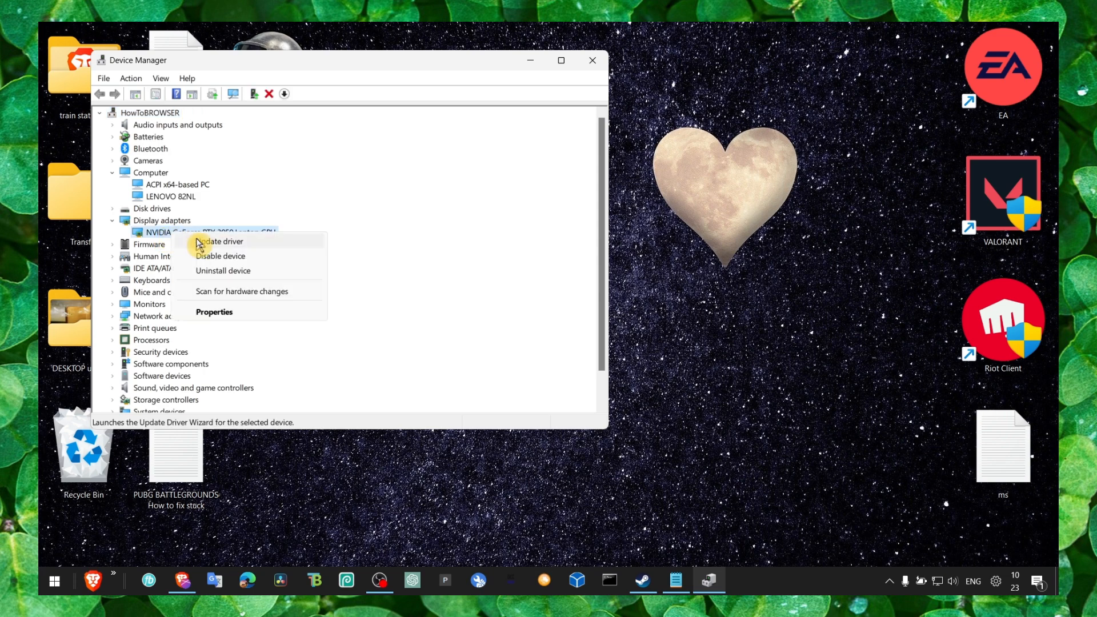
pyautogui.click(222, 241)
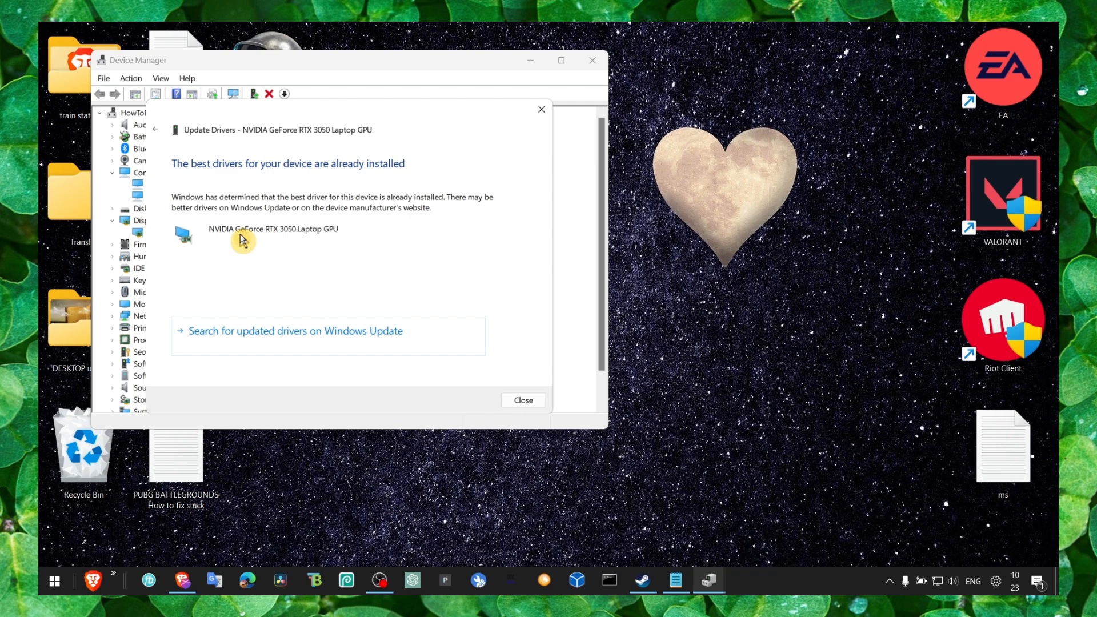
pyautogui.click(523, 400)
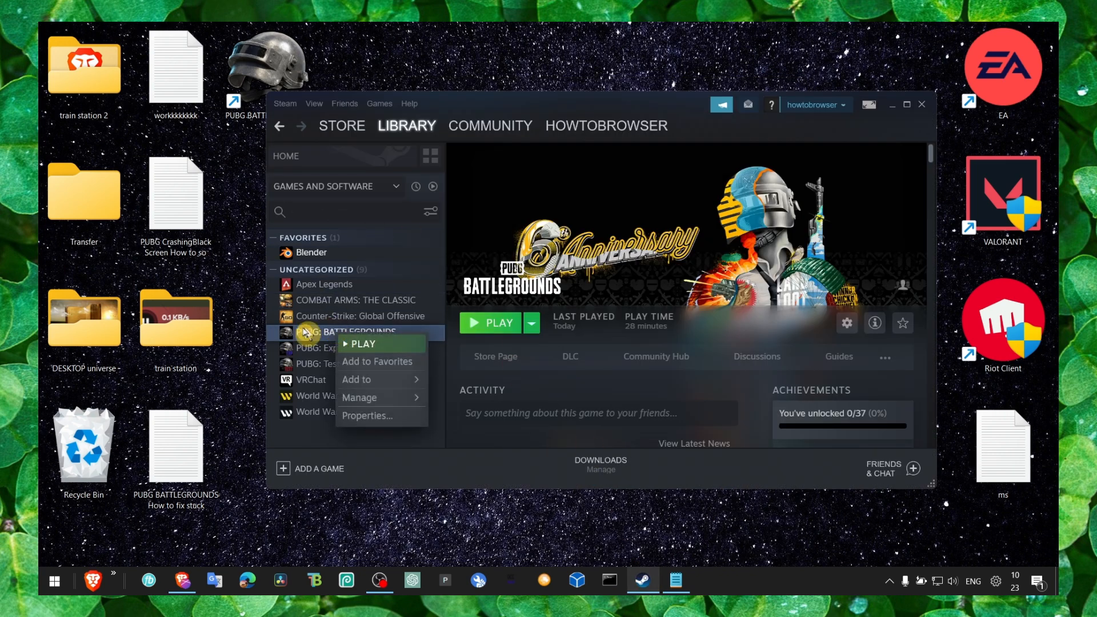
# Open PUBG's Steam properties and browse its install folder into TslGame.
pyautogui.click(367, 415)
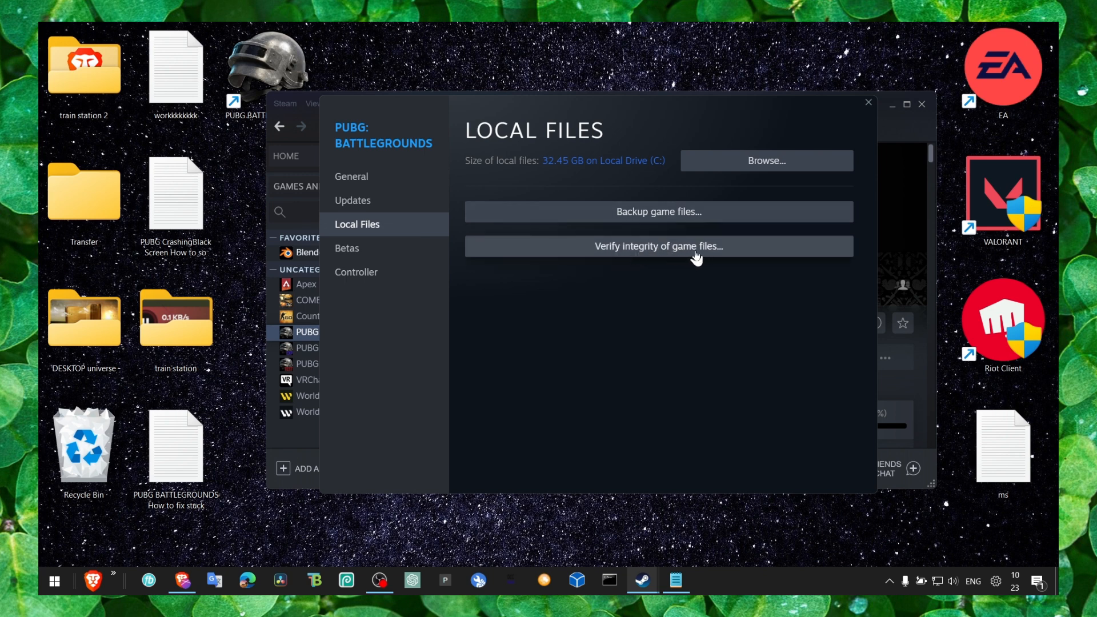
pyautogui.moveTo(744, 171)
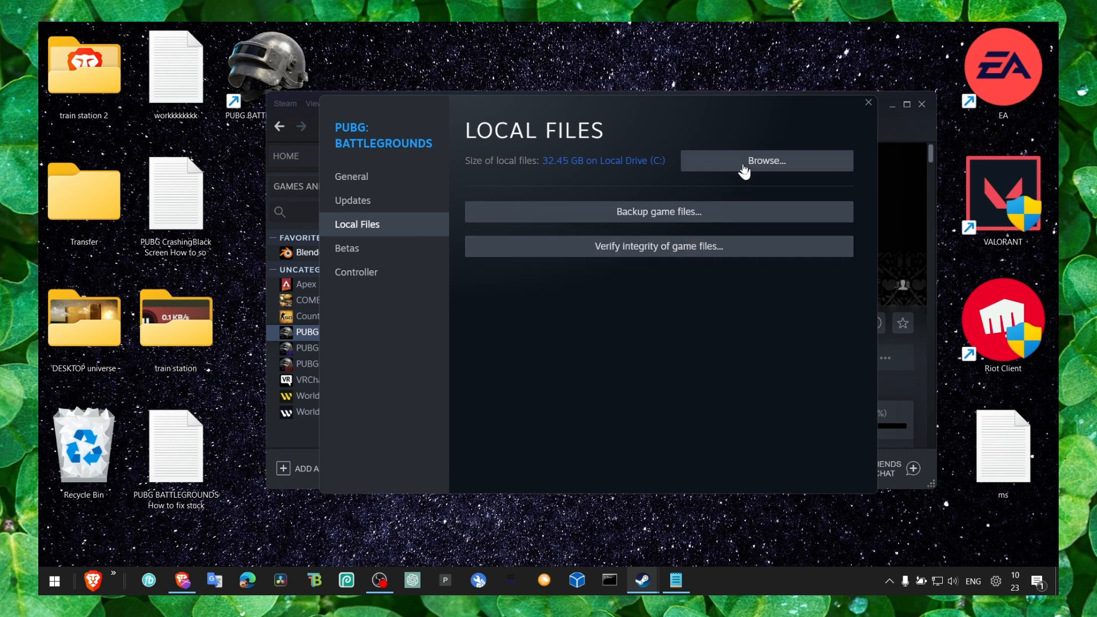
pyautogui.click(765, 161)
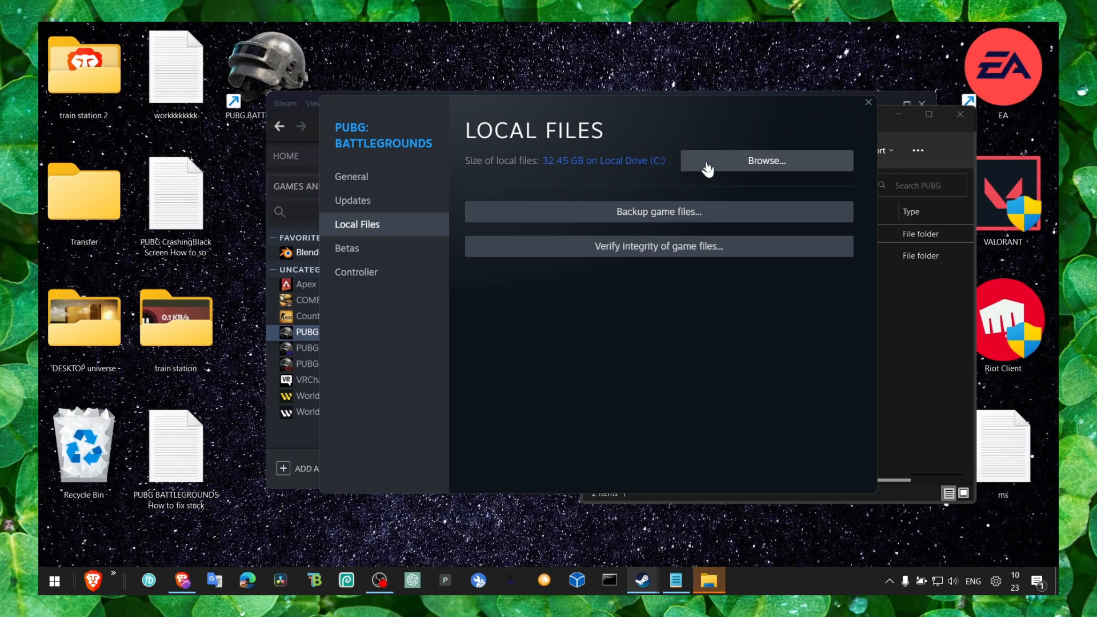
pyautogui.click(765, 160)
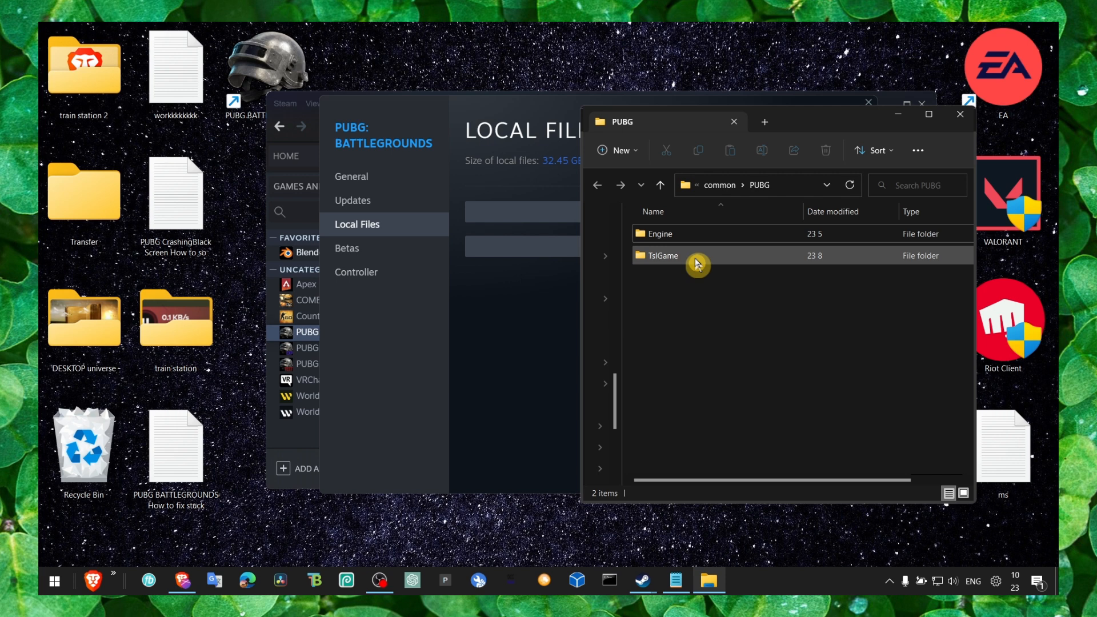
pyautogui.doubleClick(662, 256)
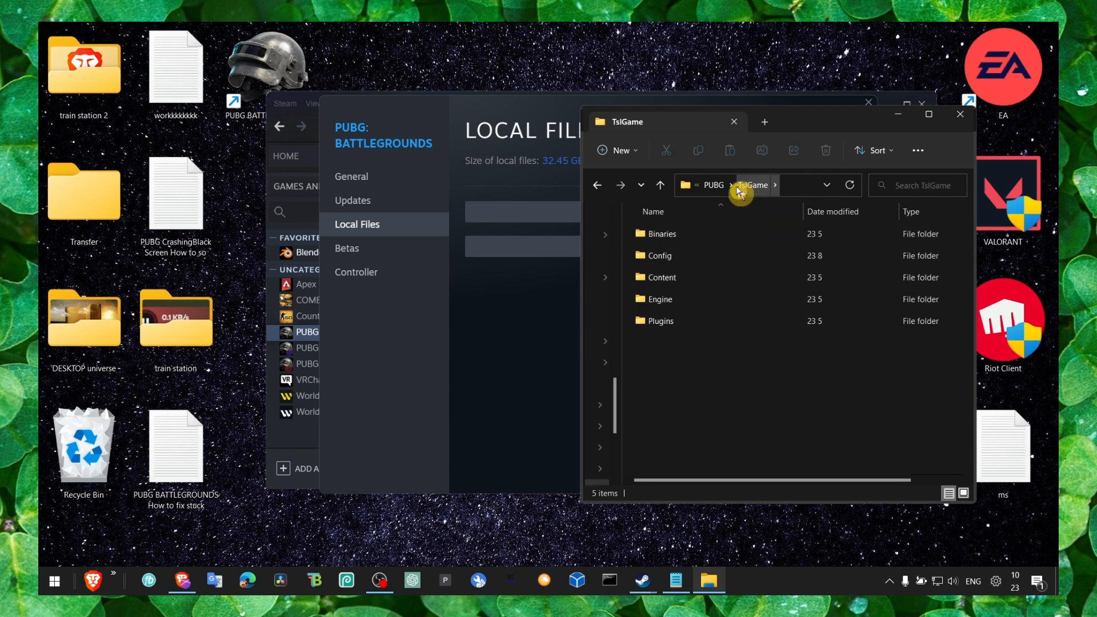
pyautogui.doubleClick(660, 299)
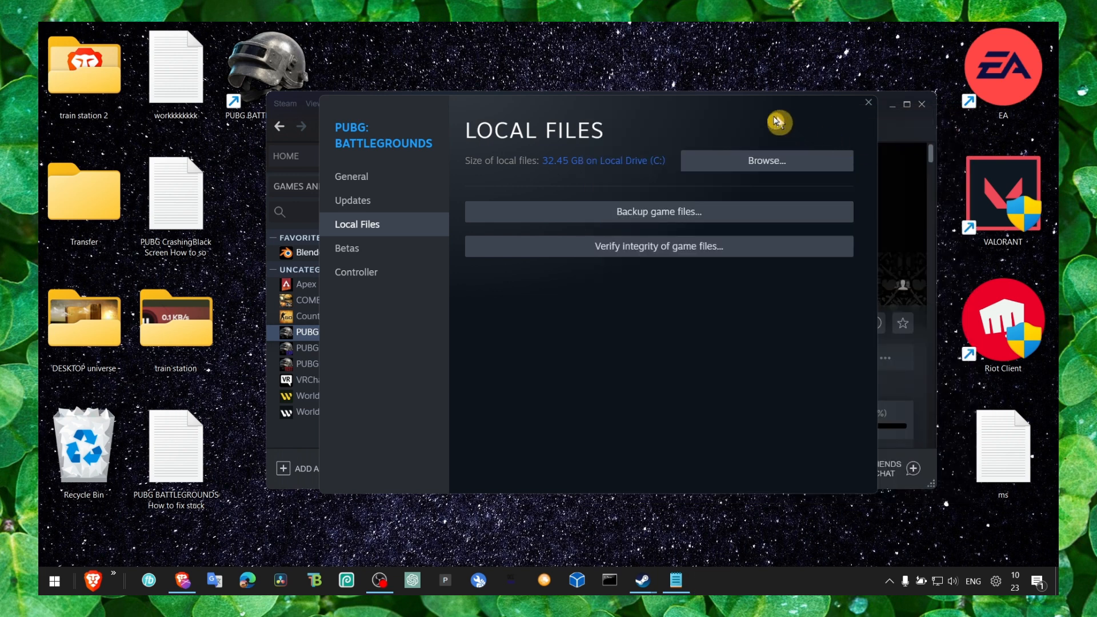
pyautogui.rightClick(265, 69)
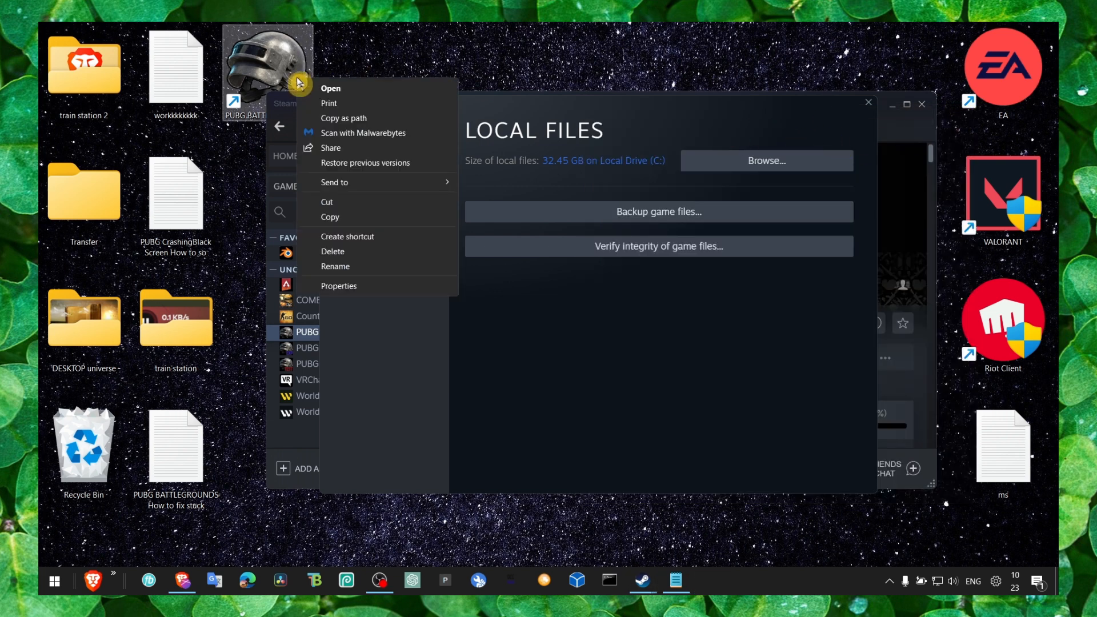
# Reopen PUBG: BATTLEGROUNDS Properties from the library and go to Local Files.
pyautogui.click(338, 286)
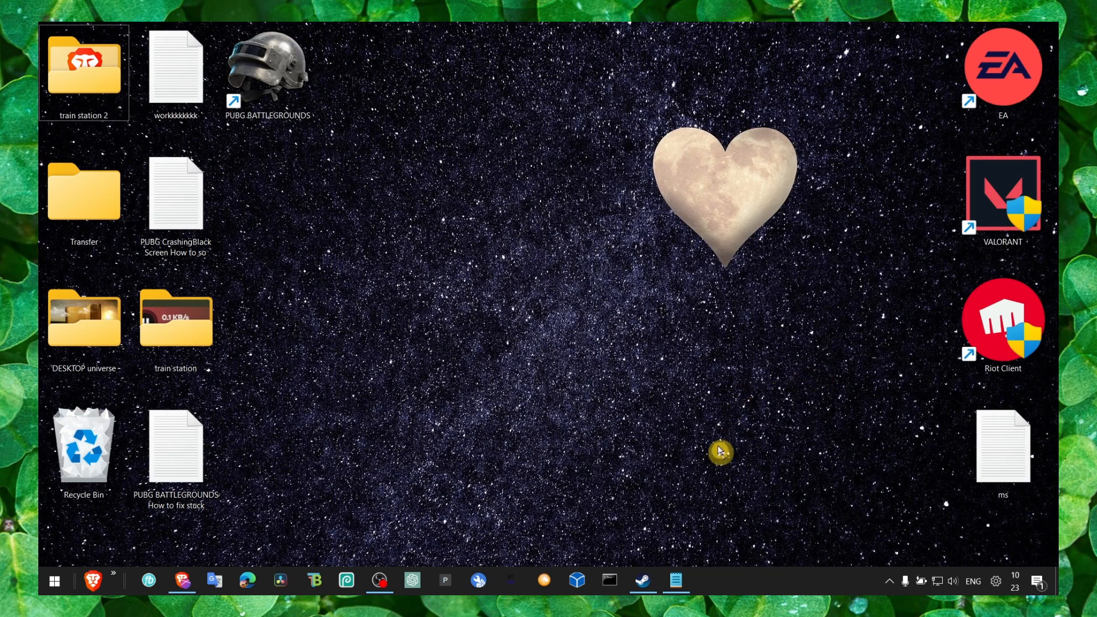
pyautogui.rightClick(336, 332)
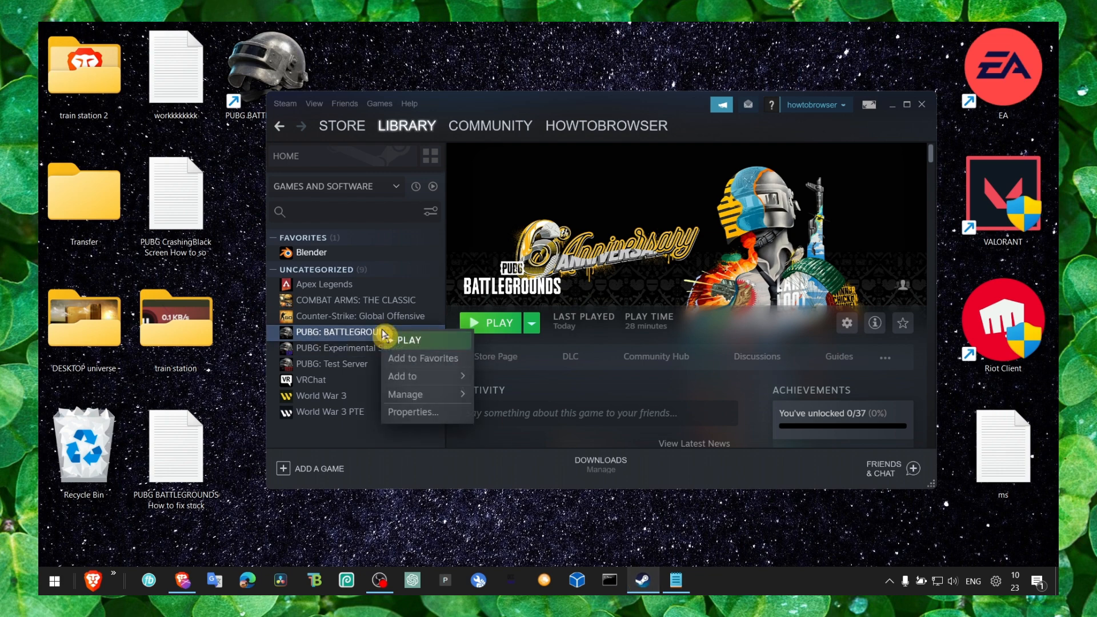
pyautogui.click(412, 412)
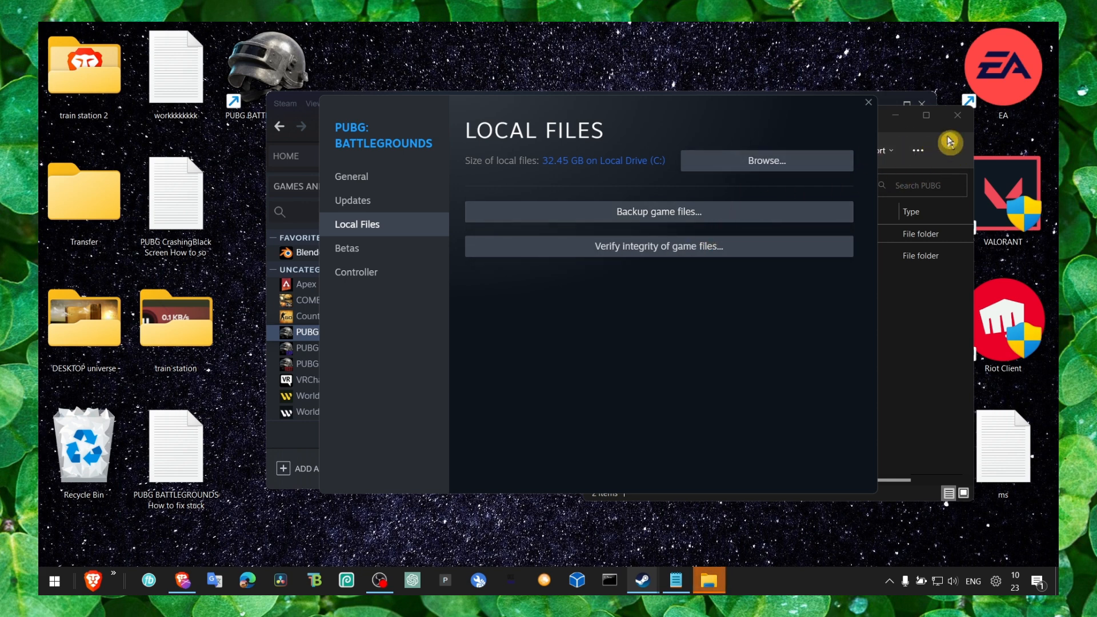
pyautogui.click(766, 160)
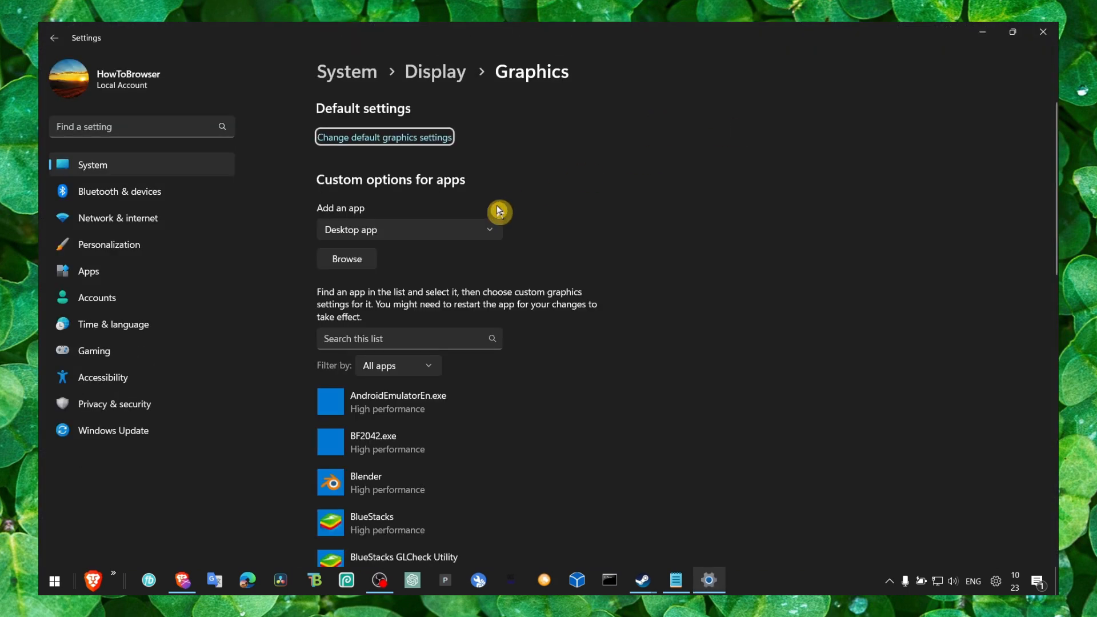
pyautogui.scroll(-3)
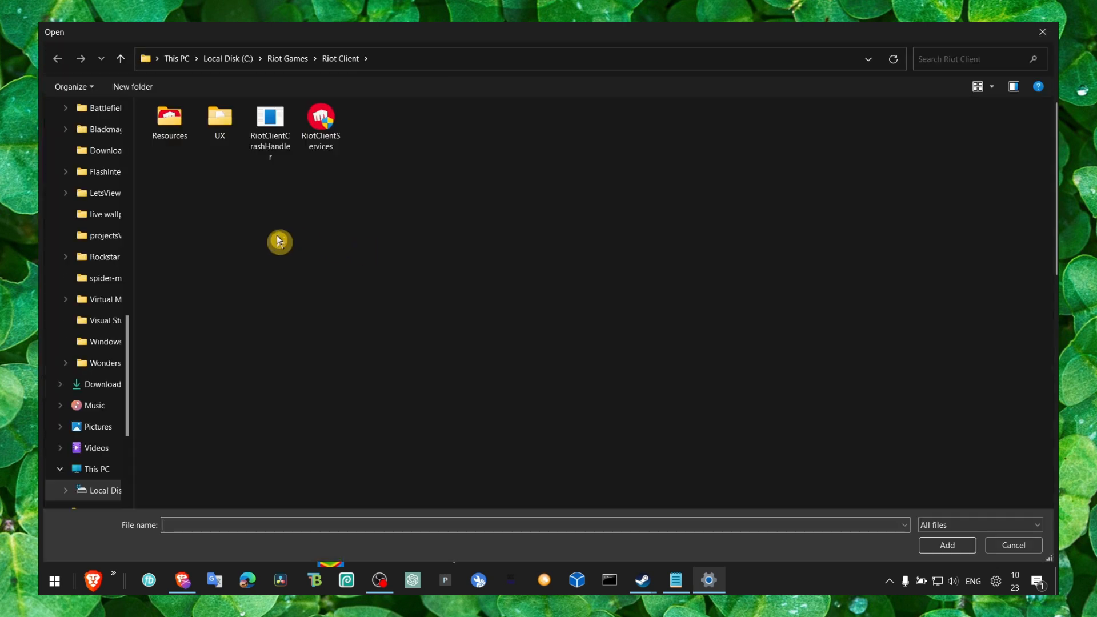
pyautogui.scroll(3)
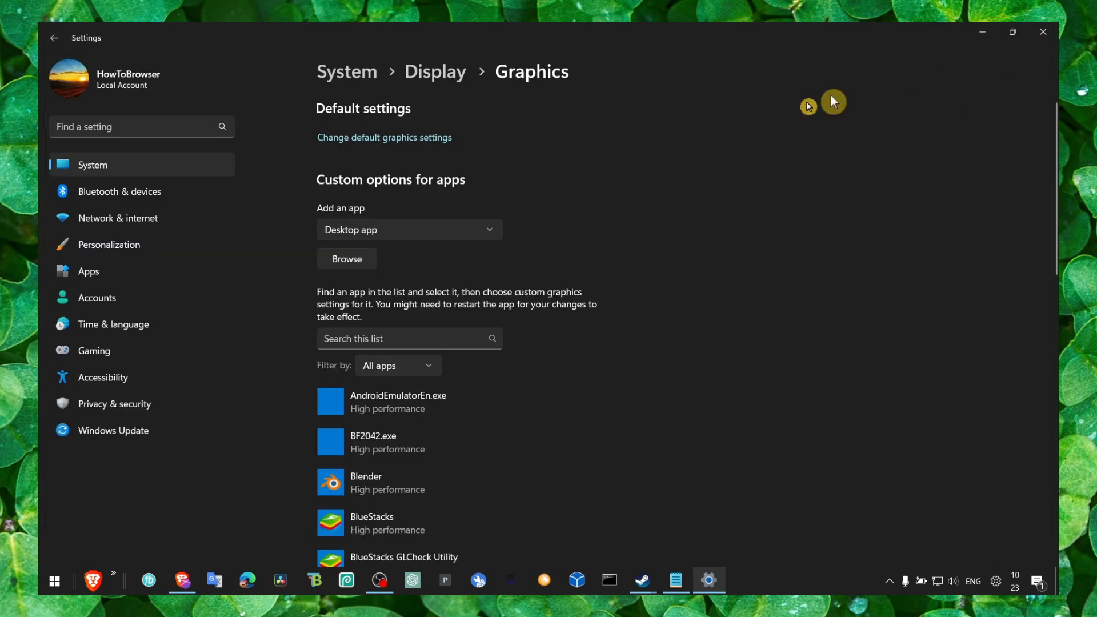
# Find CapCut in the Graphics app list and set its preference to High performance.
pyautogui.scroll(-3)
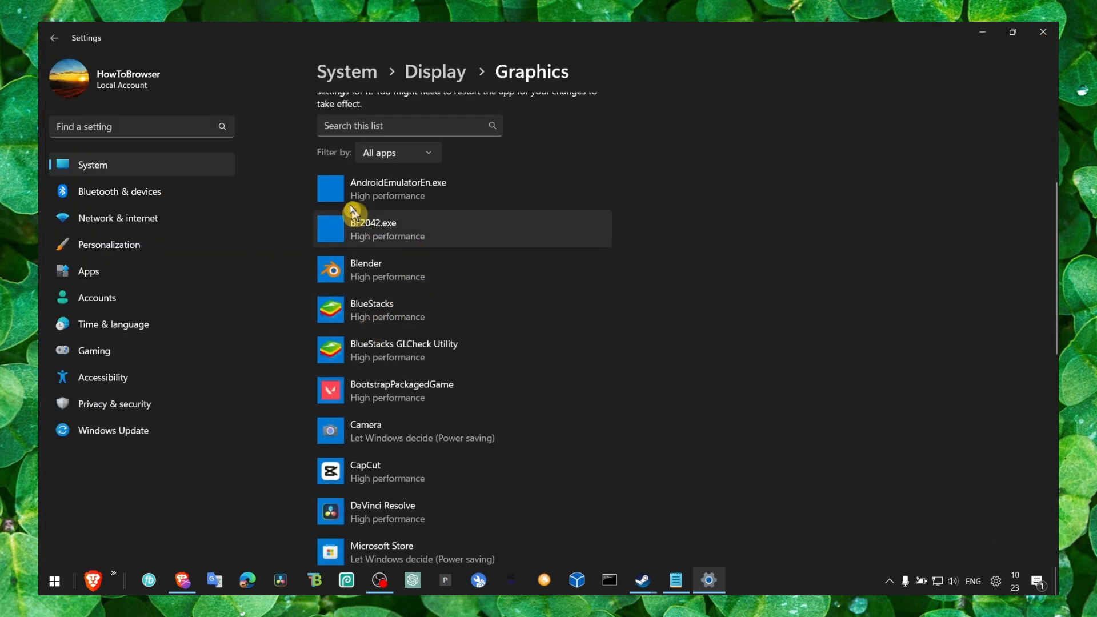
pyautogui.scroll(-3)
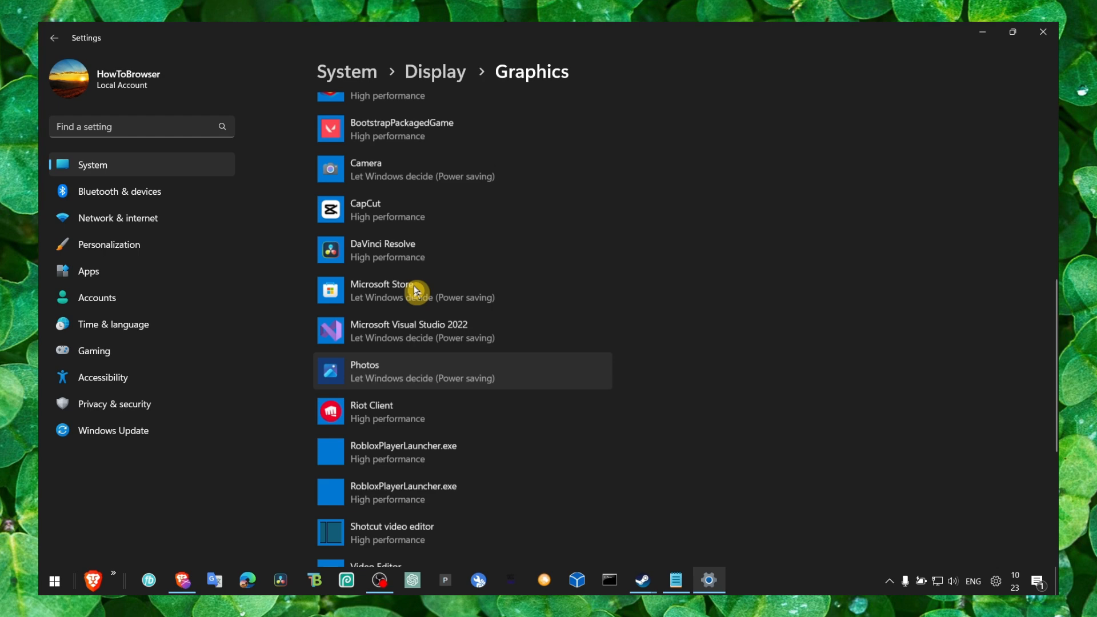
pyautogui.scroll(3)
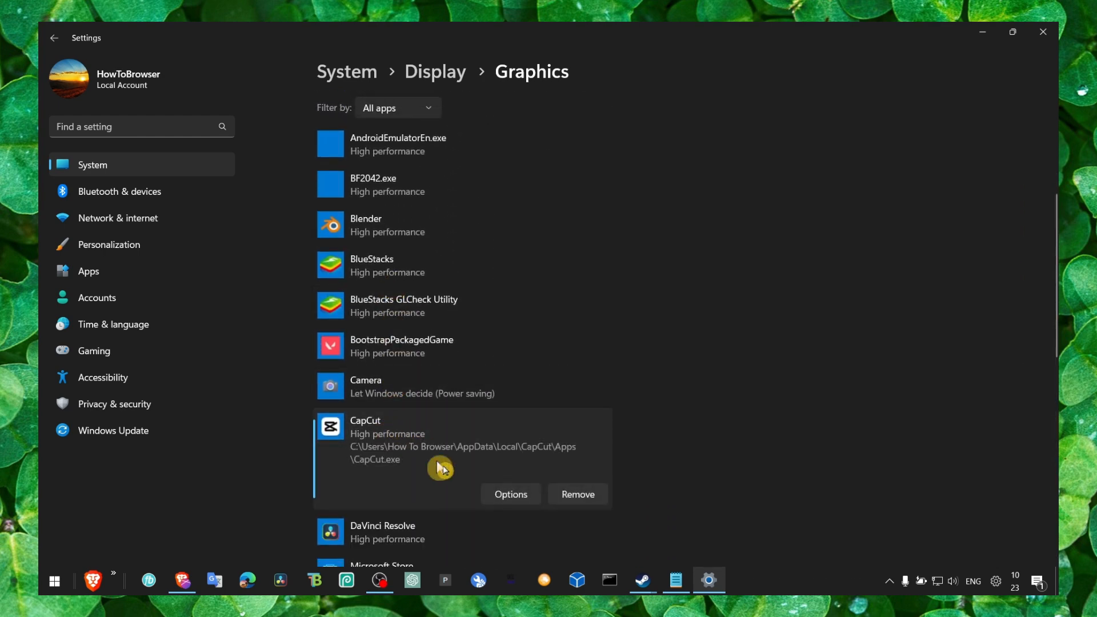
pyautogui.click(510, 494)
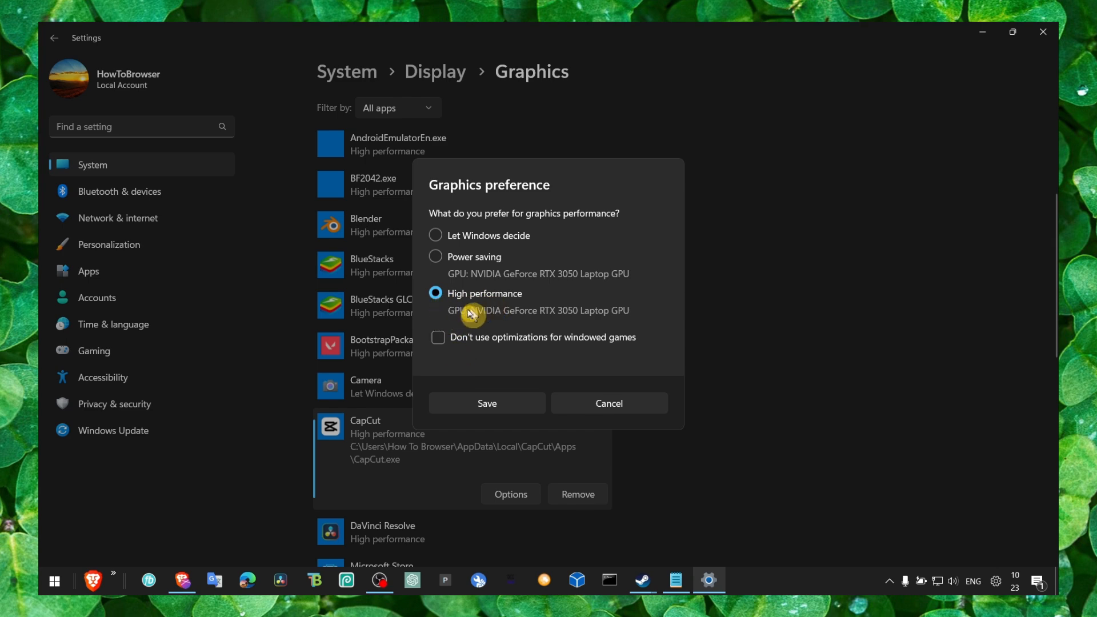
pyautogui.click(608, 403)
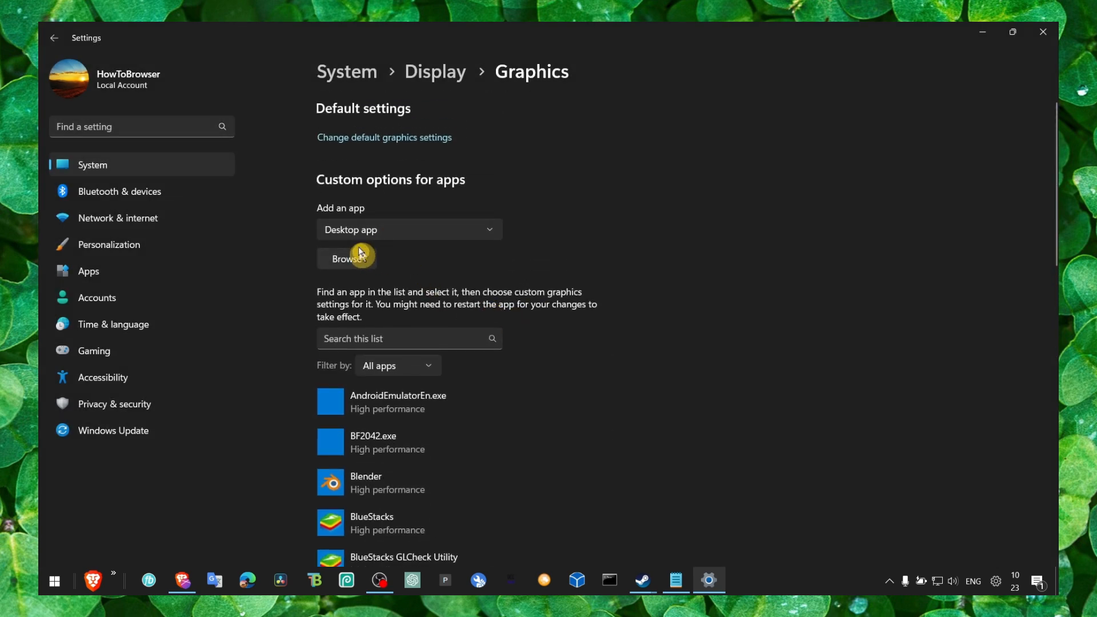
pyautogui.moveTo(378, 225)
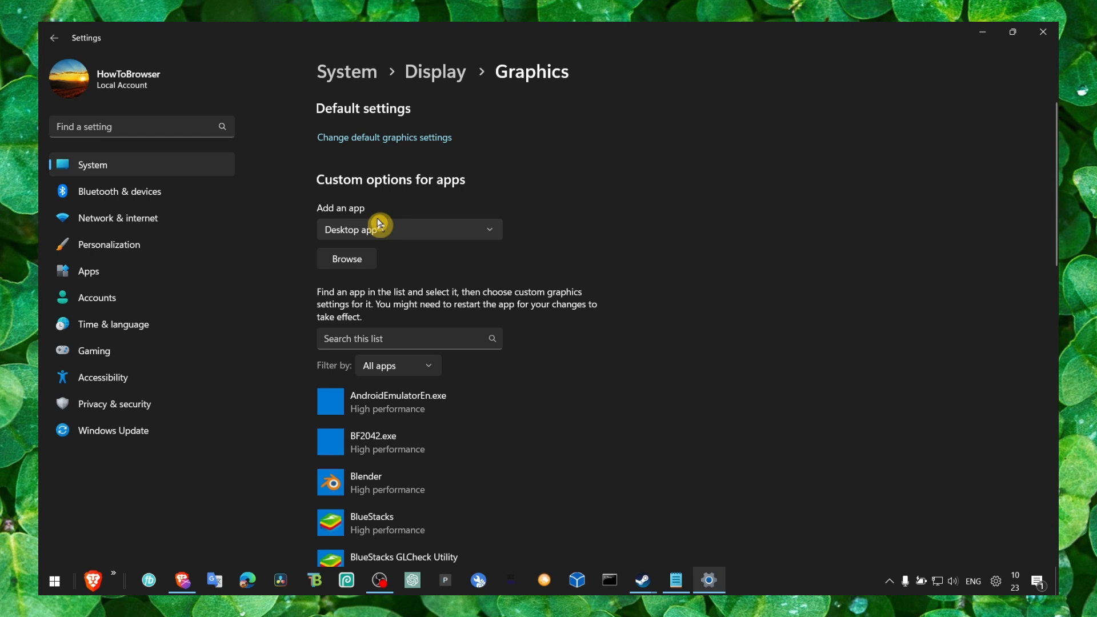
pyautogui.moveTo(381, 233)
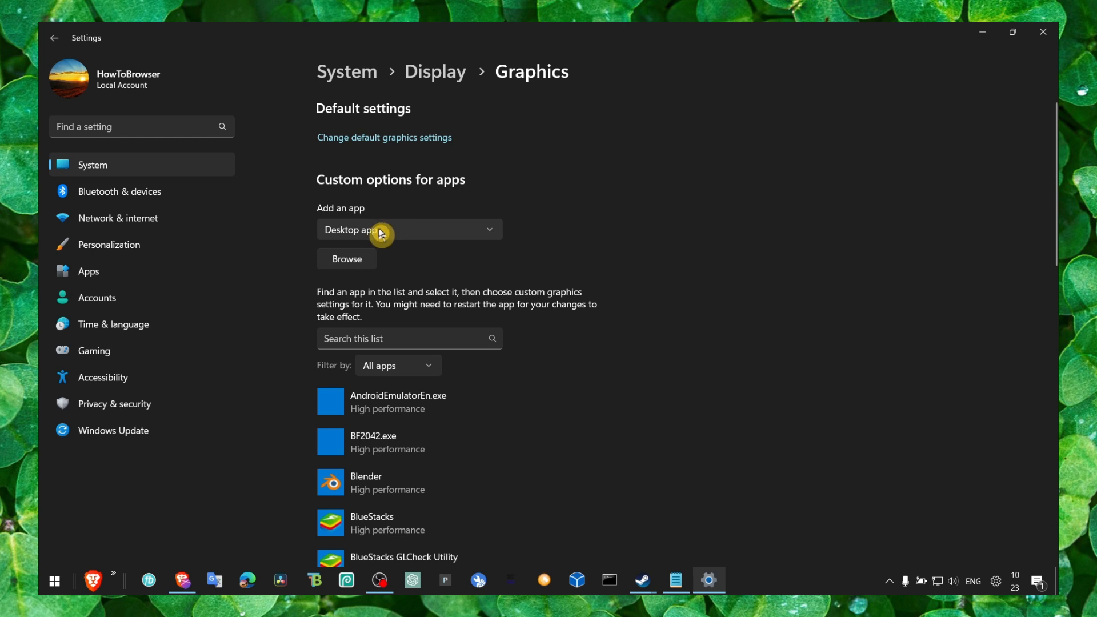
pyautogui.moveTo(387, 252)
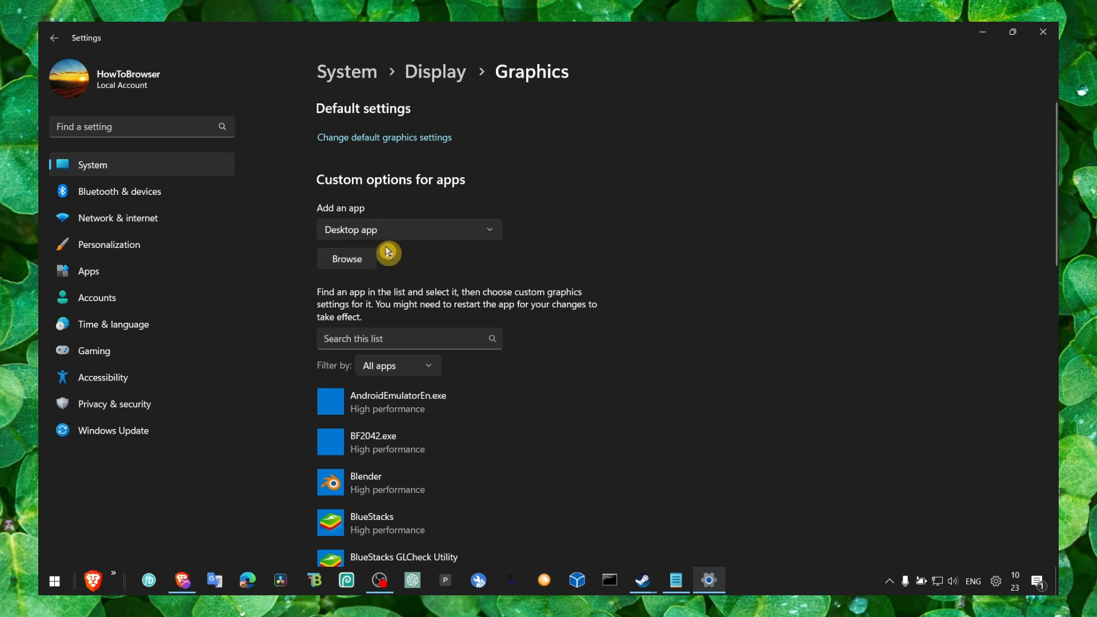
pyautogui.moveTo(382, 248)
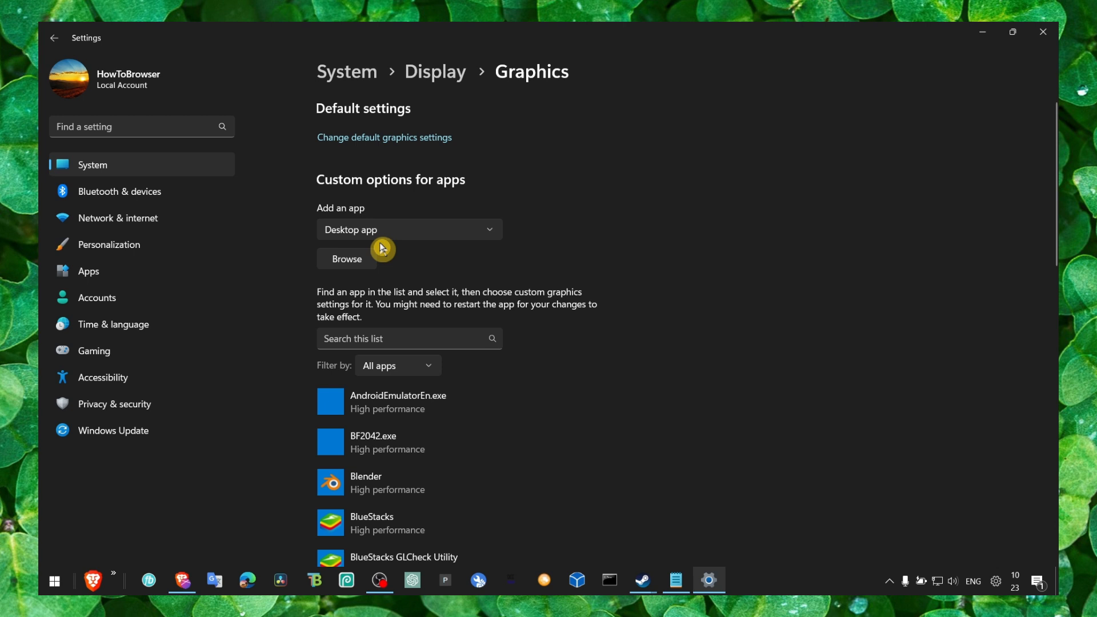
pyautogui.moveTo(331, 259)
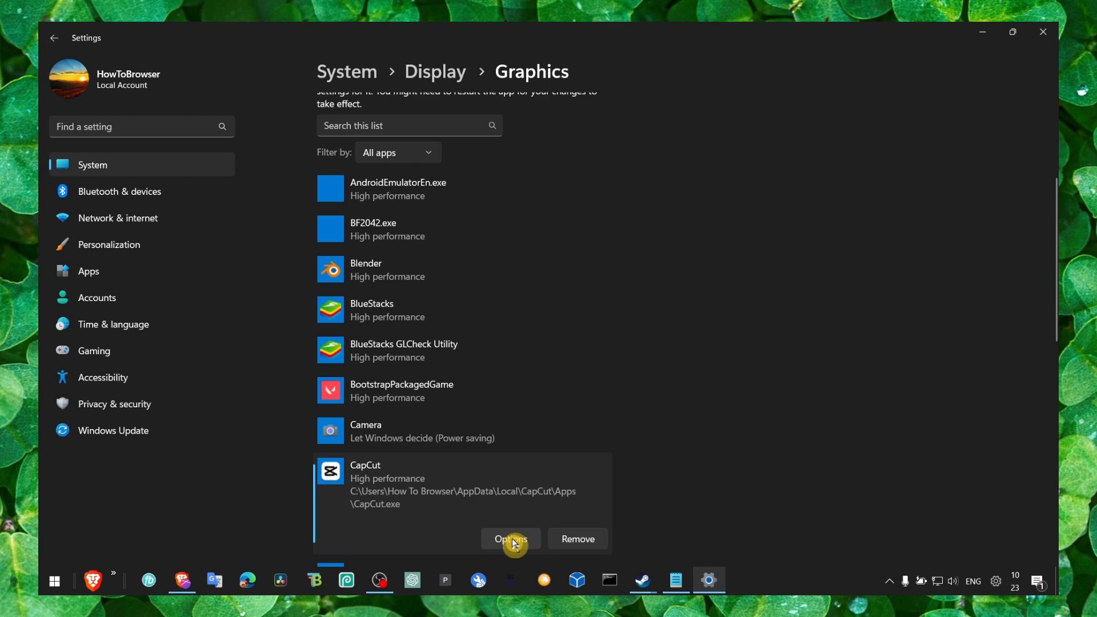
pyautogui.click(510, 539)
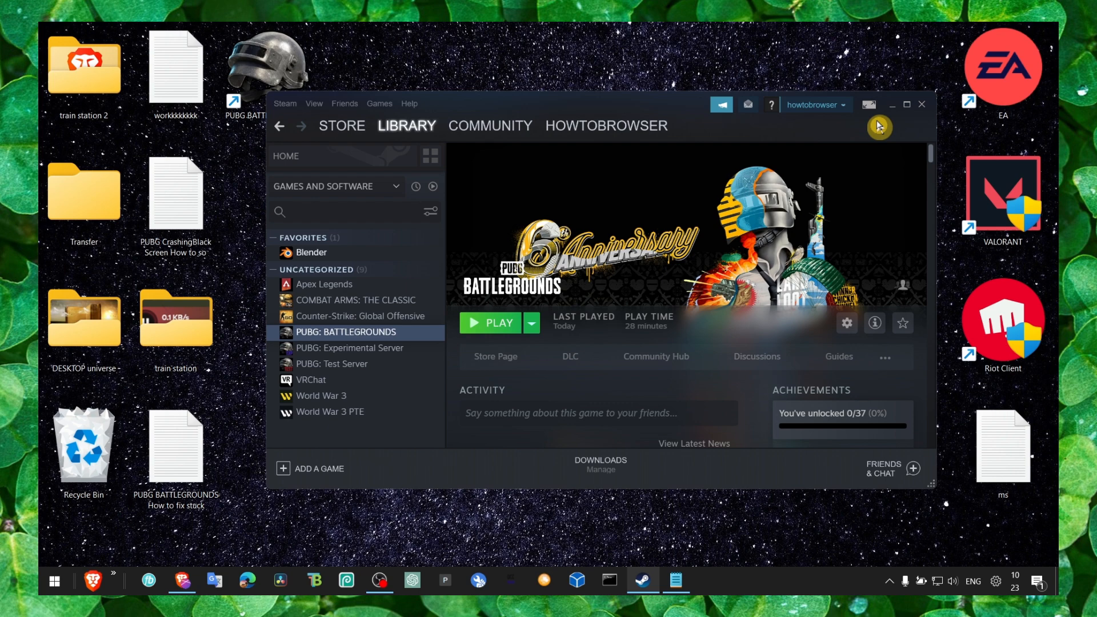
# Minimize Steam and switch to the running OBS Studio window.
pyautogui.click(891, 104)
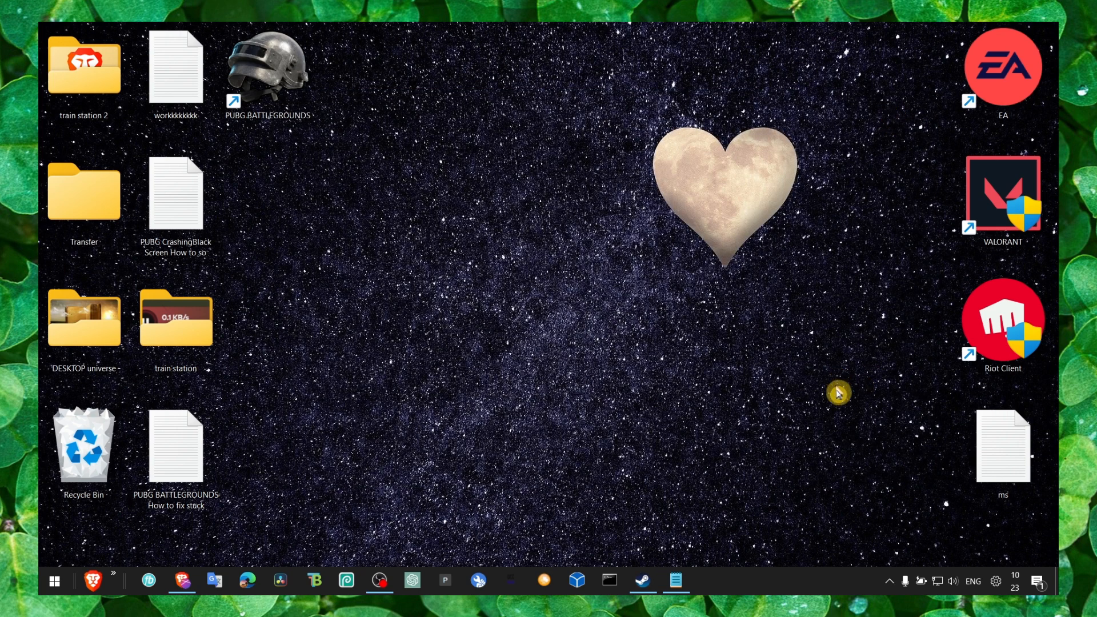
pyautogui.moveTo(676, 496)
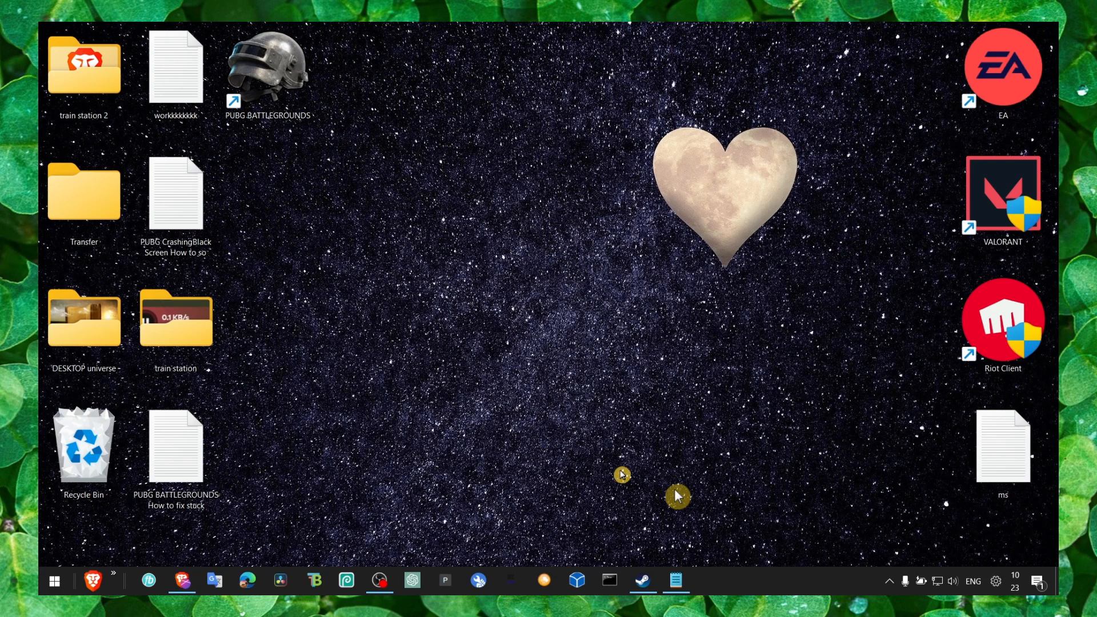
pyautogui.moveTo(528, 417)
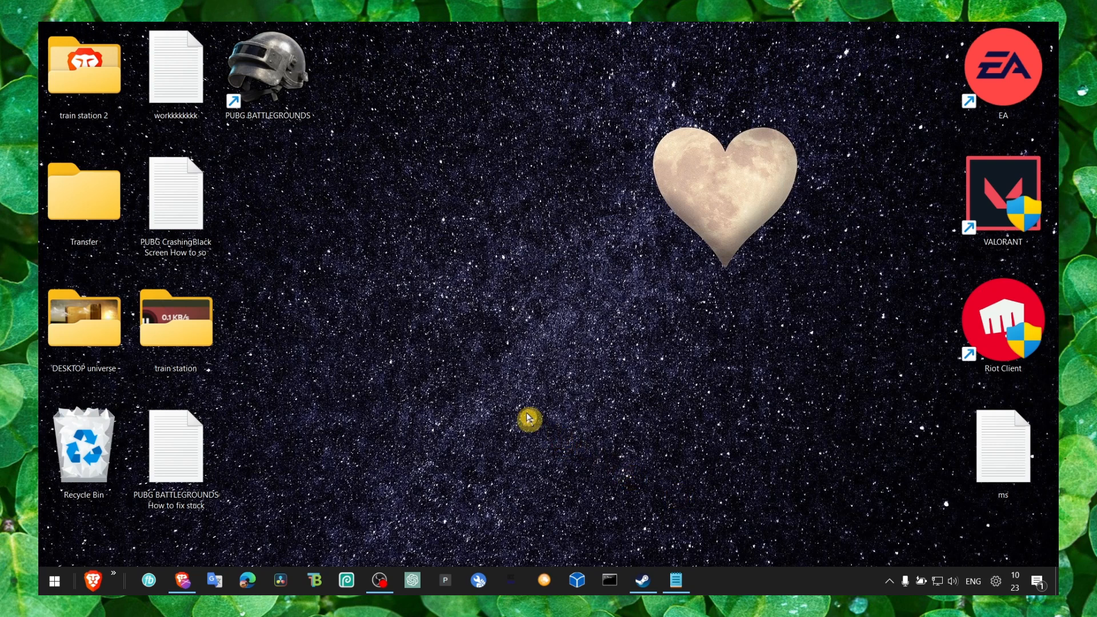
pyautogui.moveTo(381, 567)
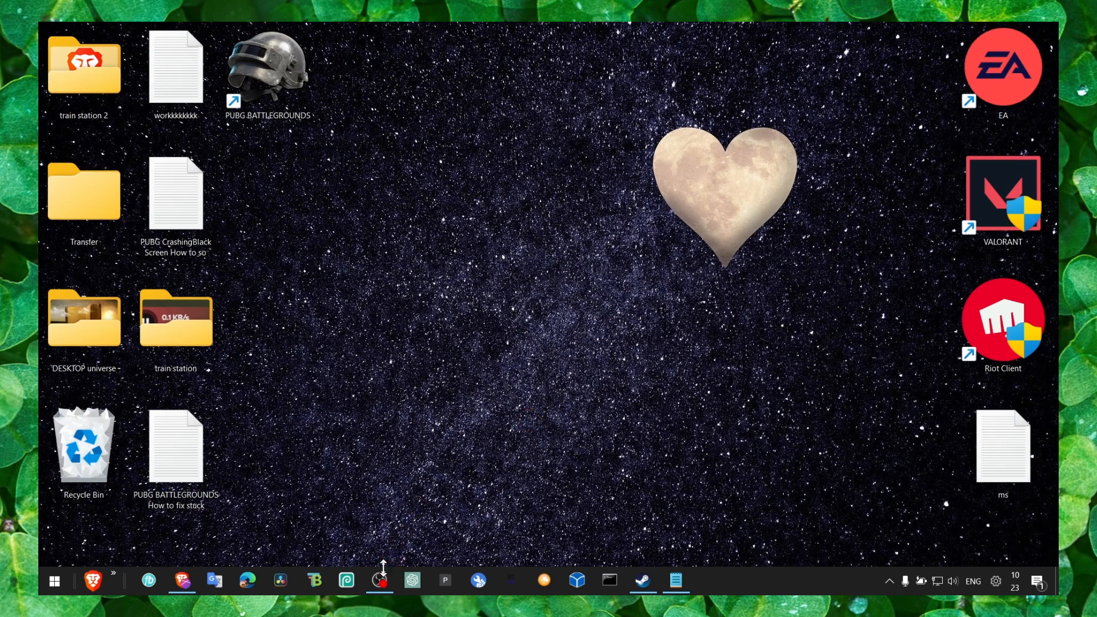
pyautogui.click(378, 580)
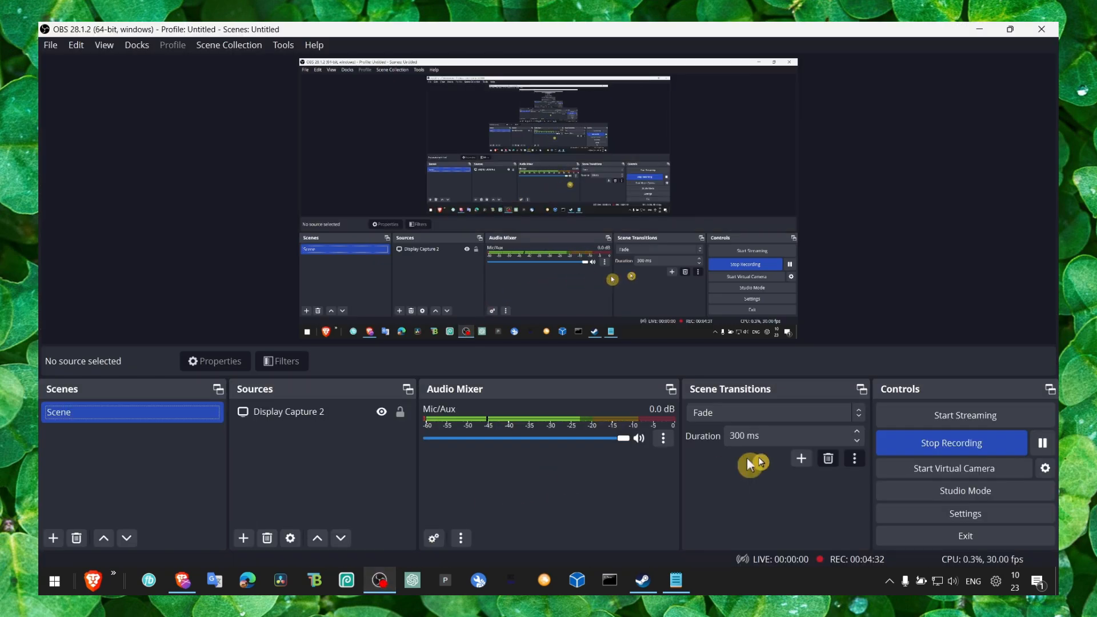